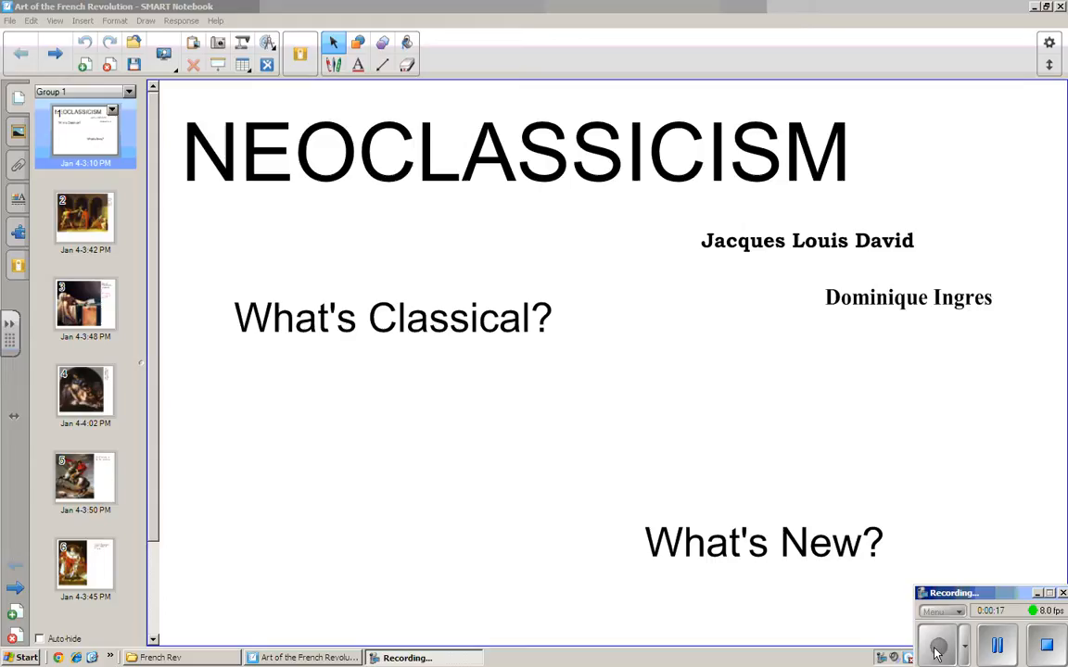
{"action": "mouse_move", "coordinate": [873, 247]}
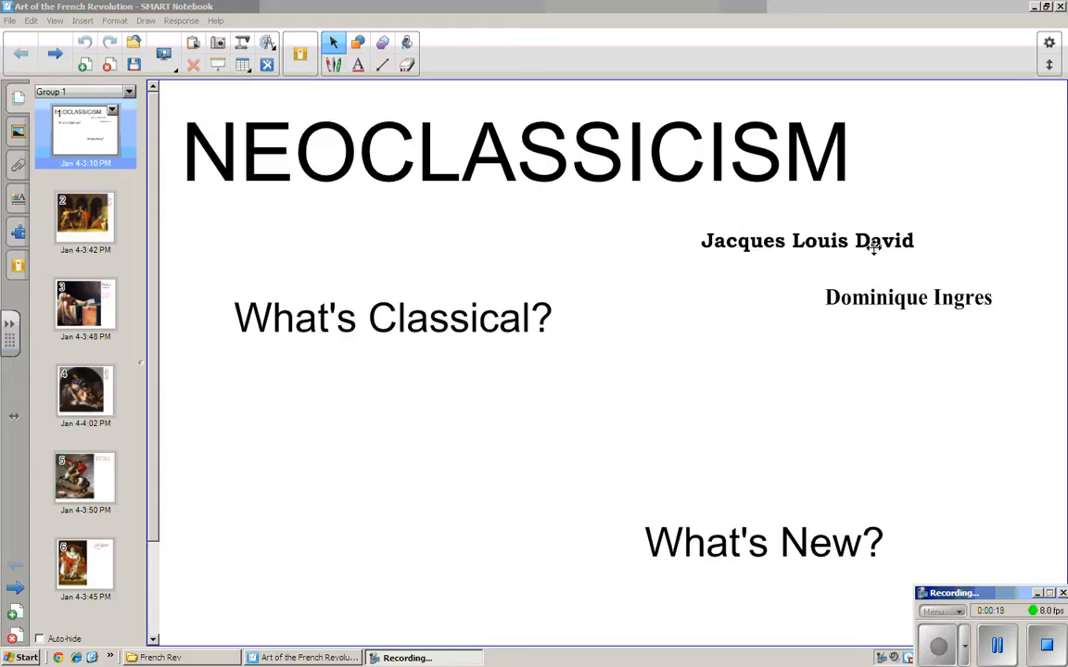
{"action": "mouse_move", "coordinate": [782, 287]}
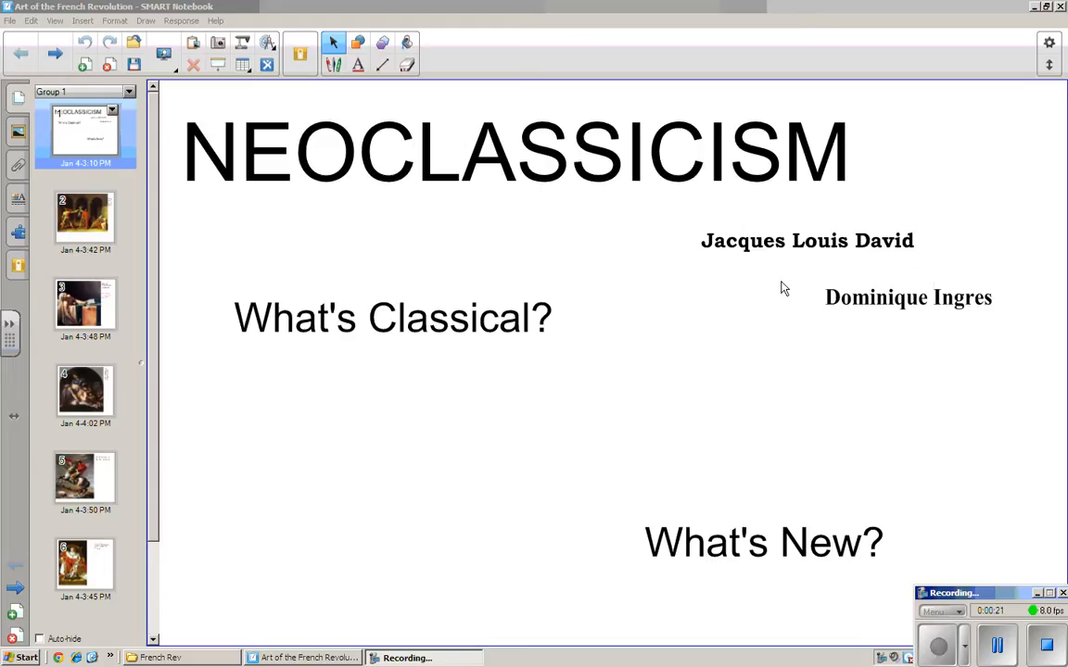
{"action": "mouse_move", "coordinate": [843, 371]}
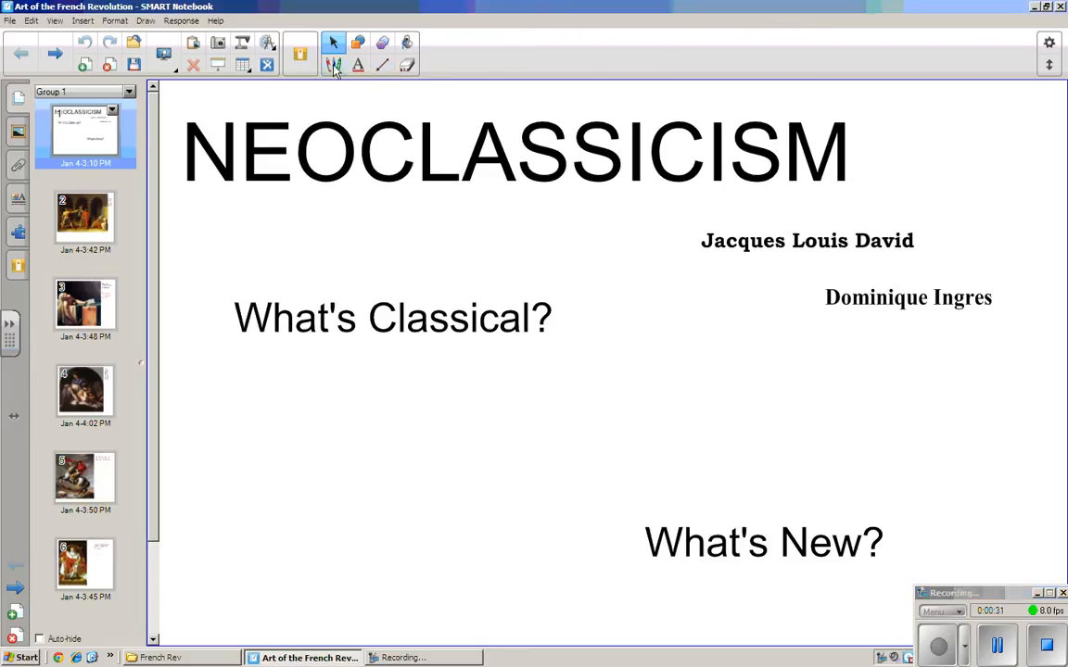
Underline the NEOCLASSICISM title with a freehand pen stroke
{"action": "left_click", "coordinate": [334, 64]}
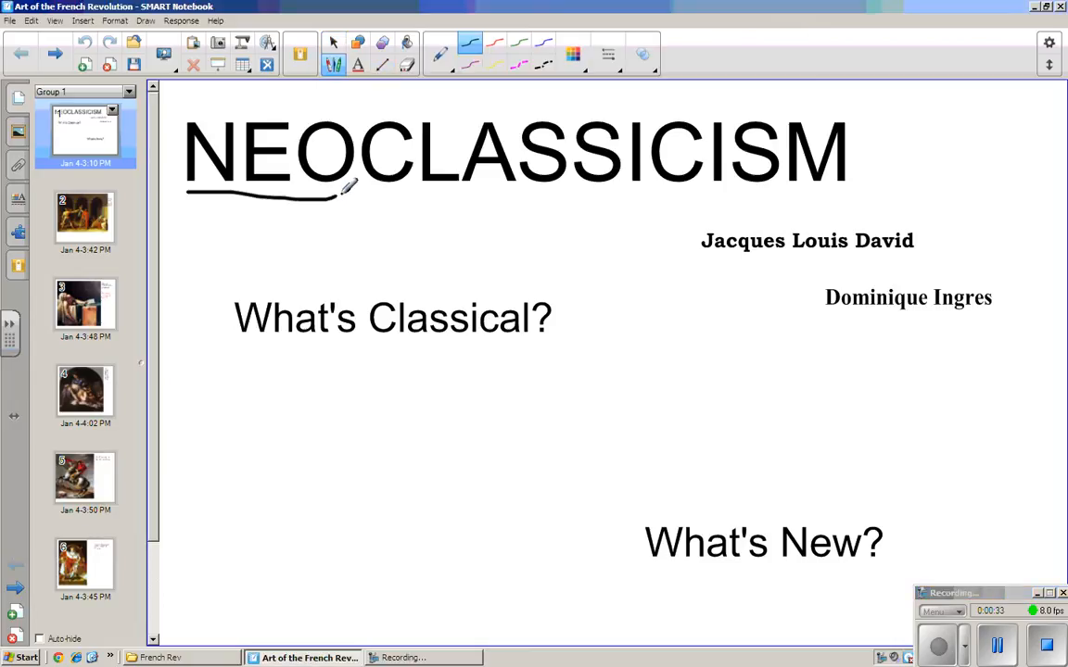
{"action": "left_click_drag", "start_coordinate": [338, 189], "coordinate": [389, 176]}
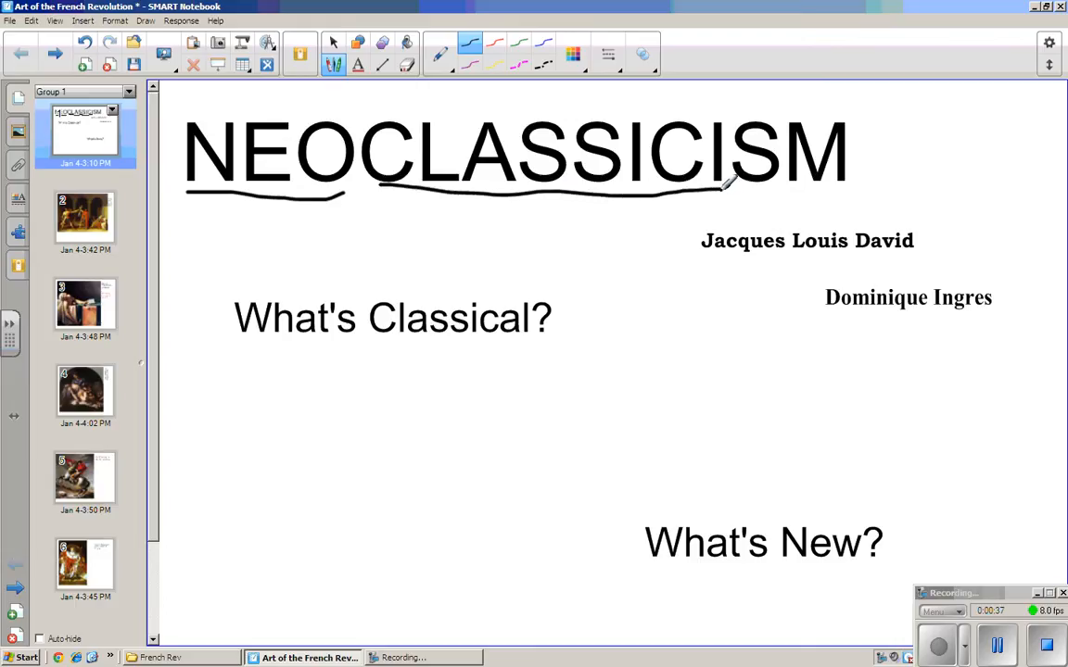
{"action": "mouse_move", "coordinate": [880, 295]}
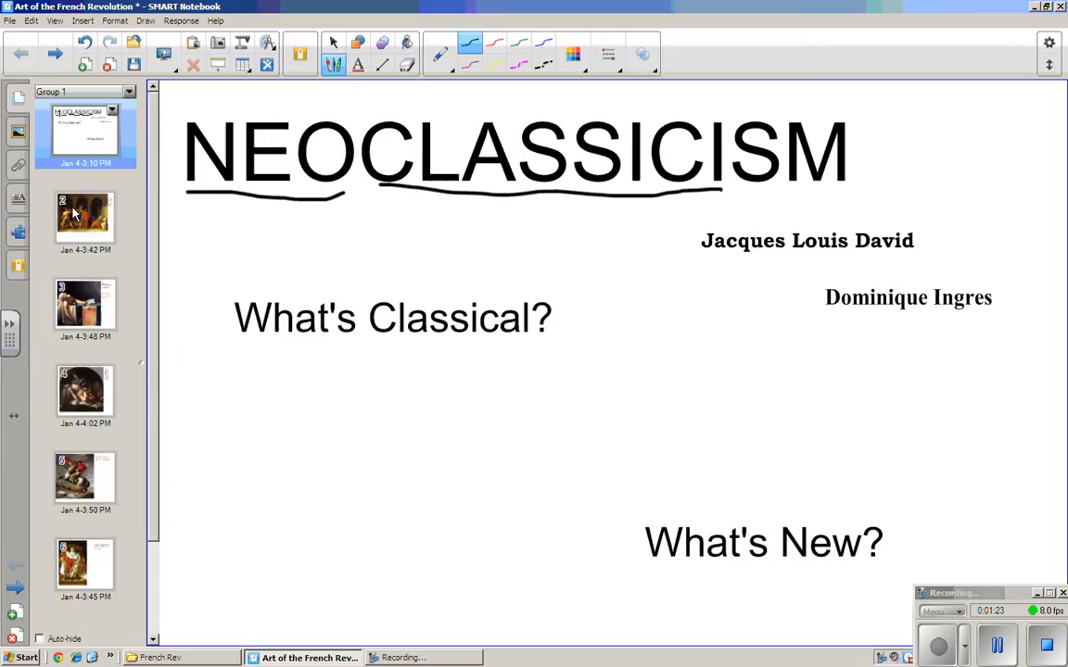
Go to the second slide, David's Oath of the Horatii
{"action": "left_click", "coordinate": [85, 219]}
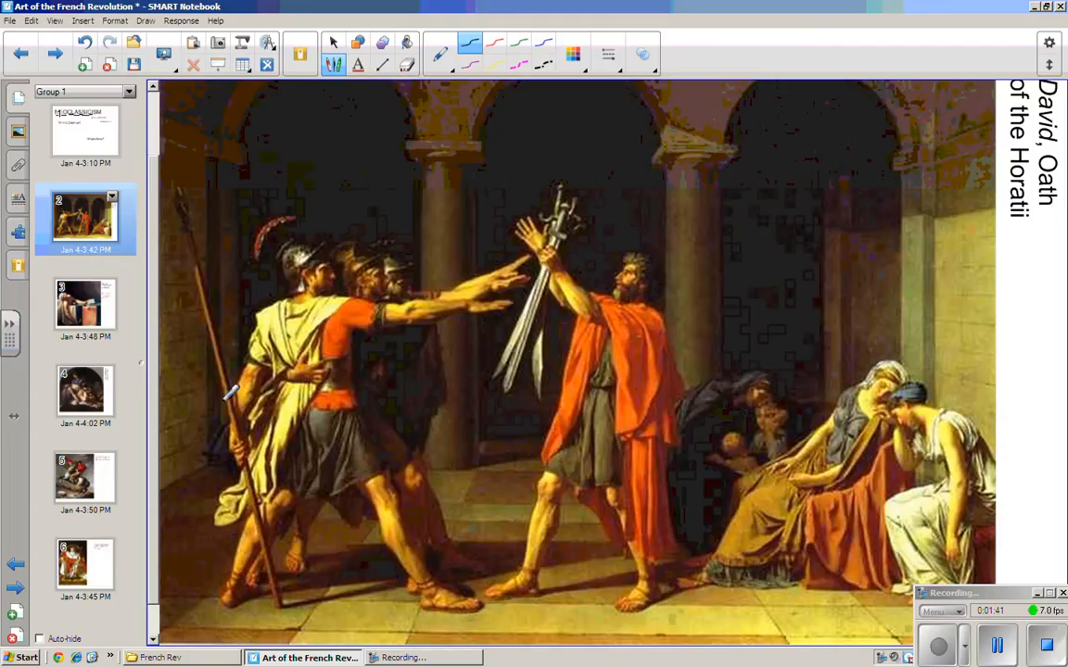
{"action": "mouse_move", "coordinate": [441, 565]}
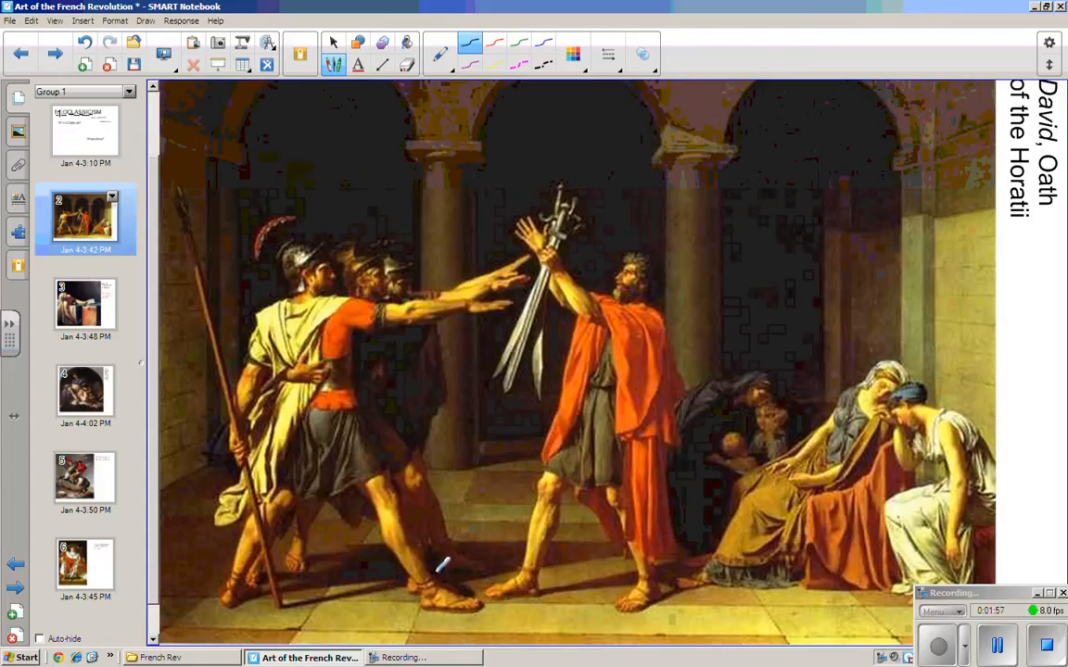
{"action": "mouse_move", "coordinate": [489, 456]}
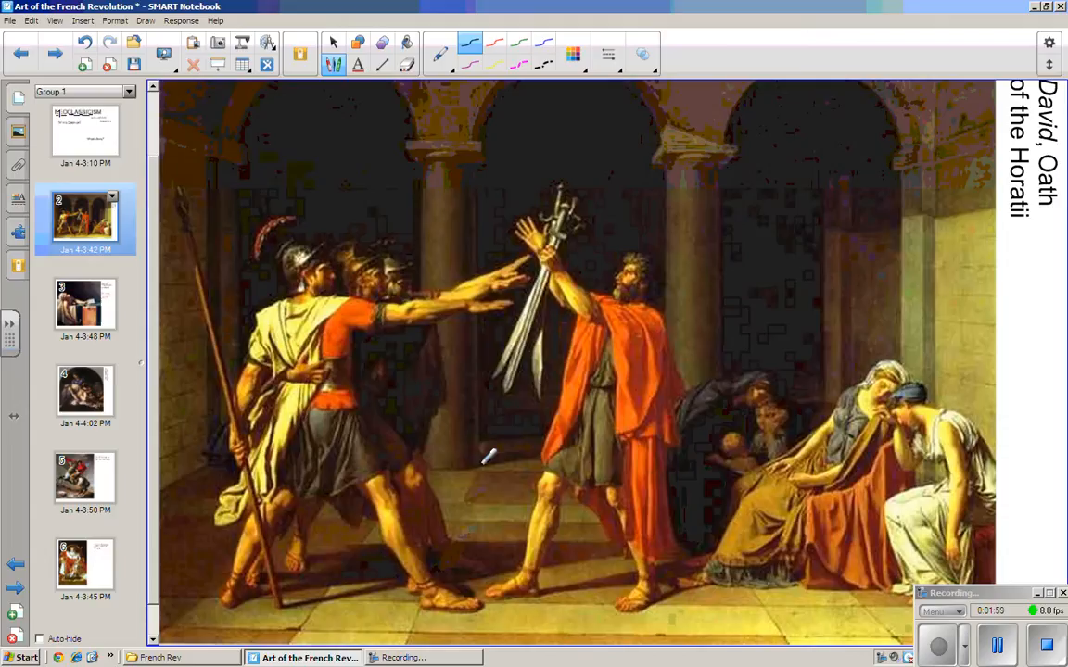
{"action": "mouse_move", "coordinate": [478, 446]}
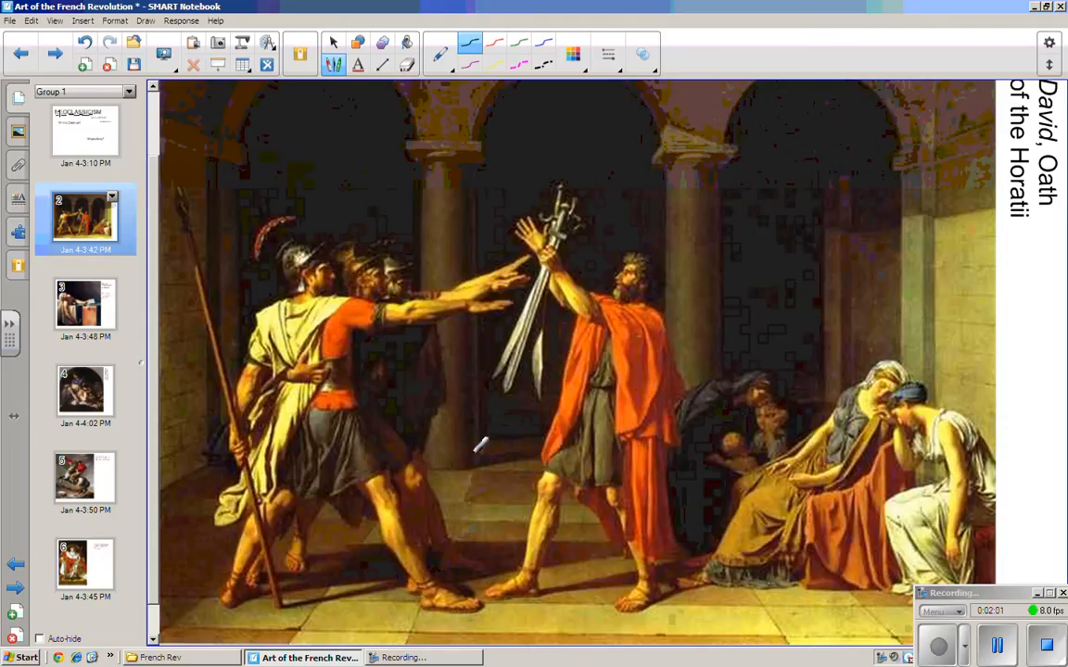
{"action": "mouse_move", "coordinate": [454, 93]}
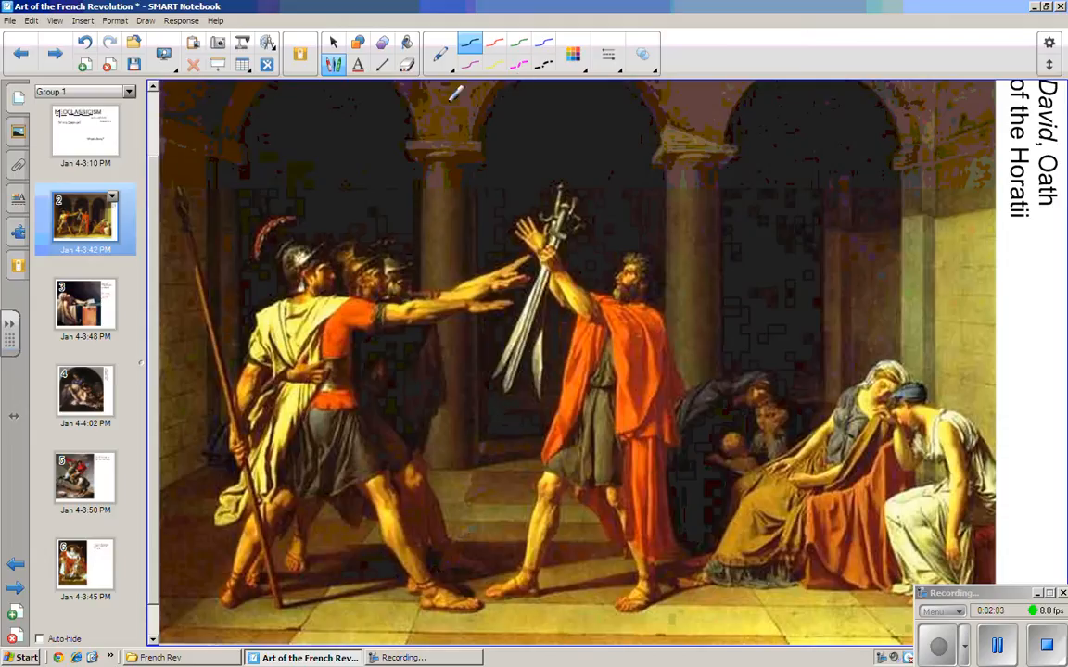
{"action": "mouse_move", "coordinate": [645, 164]}
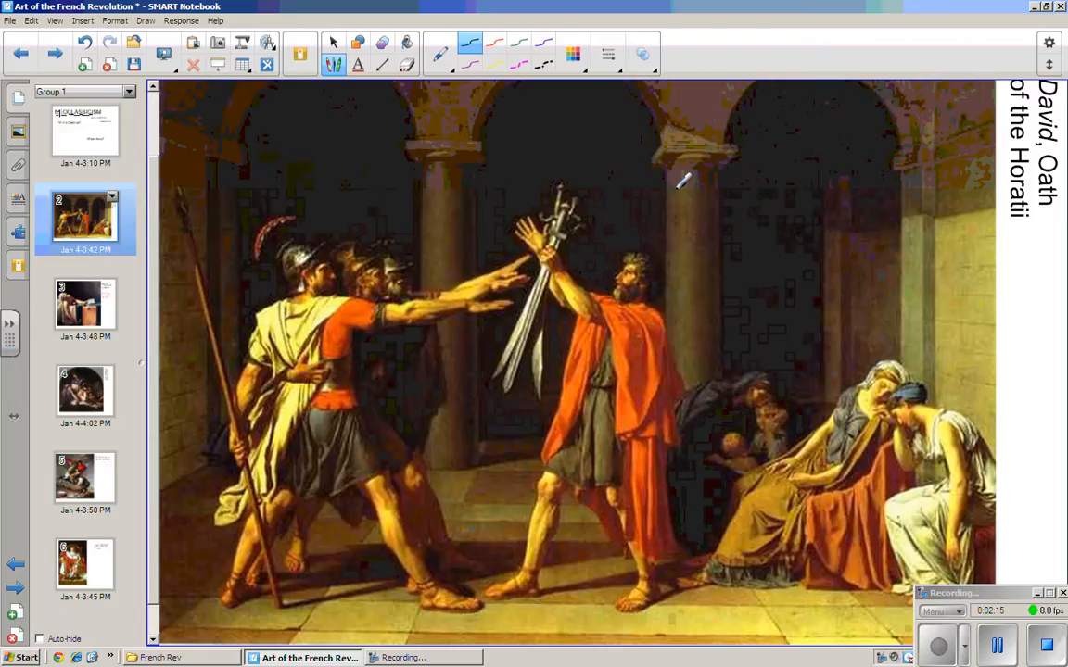
{"action": "mouse_move", "coordinate": [596, 306]}
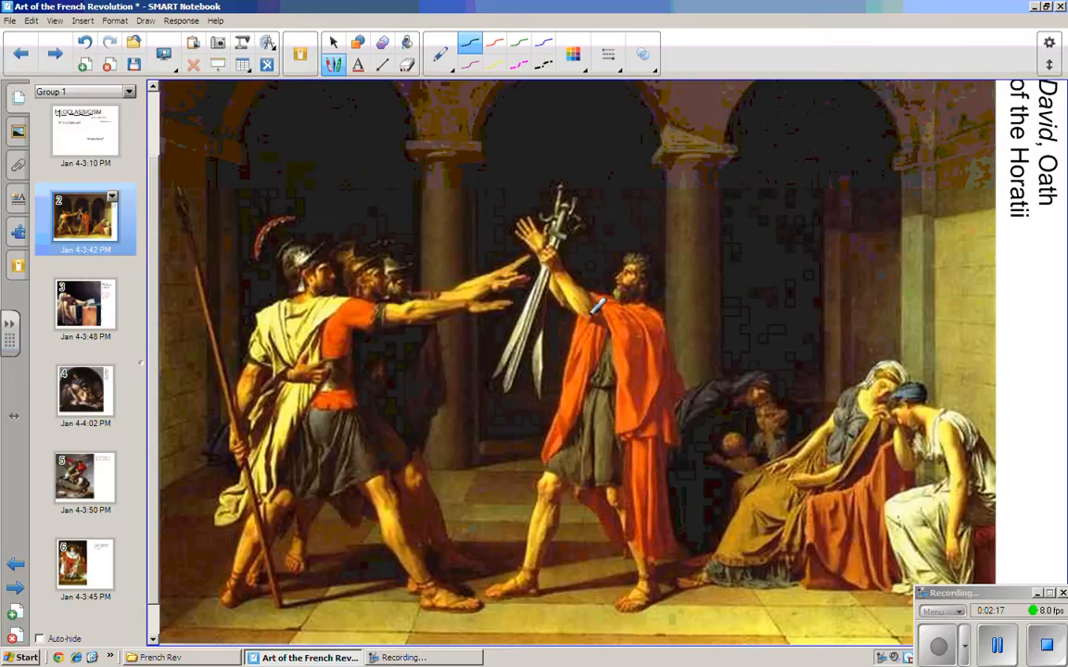
{"action": "mouse_move", "coordinate": [318, 429]}
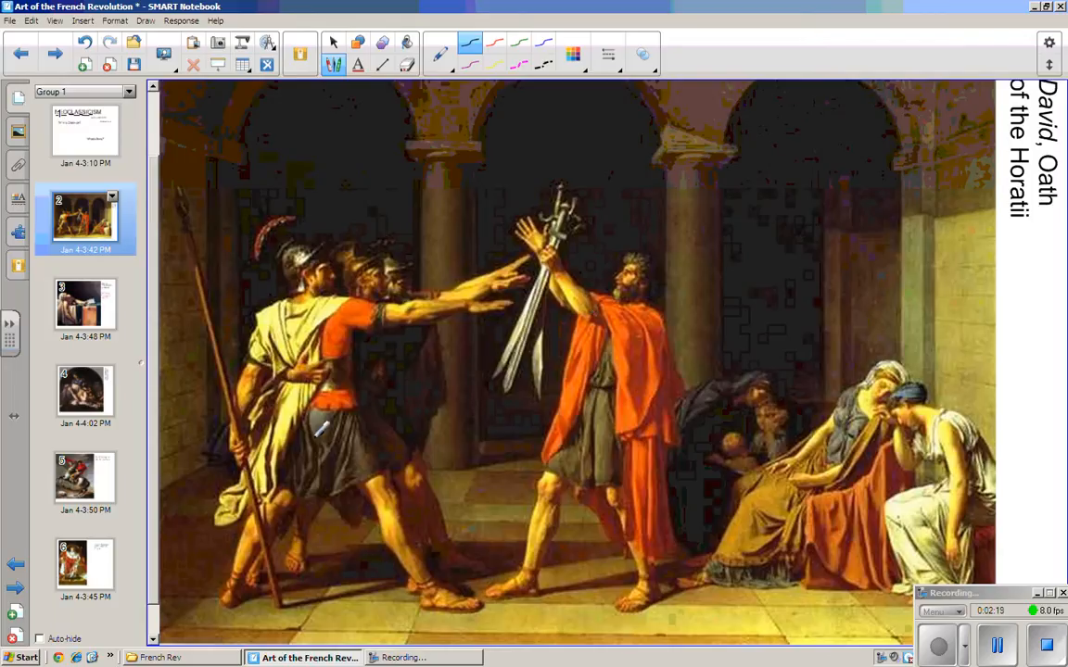
{"action": "mouse_move", "coordinate": [688, 273]}
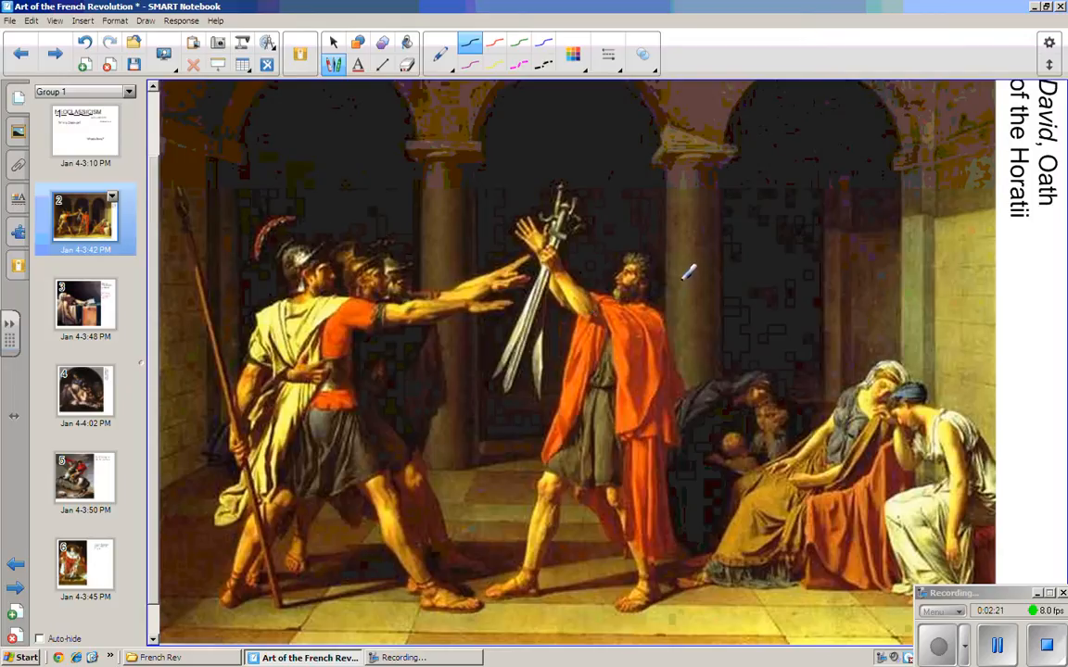
{"action": "mouse_move", "coordinate": [508, 363]}
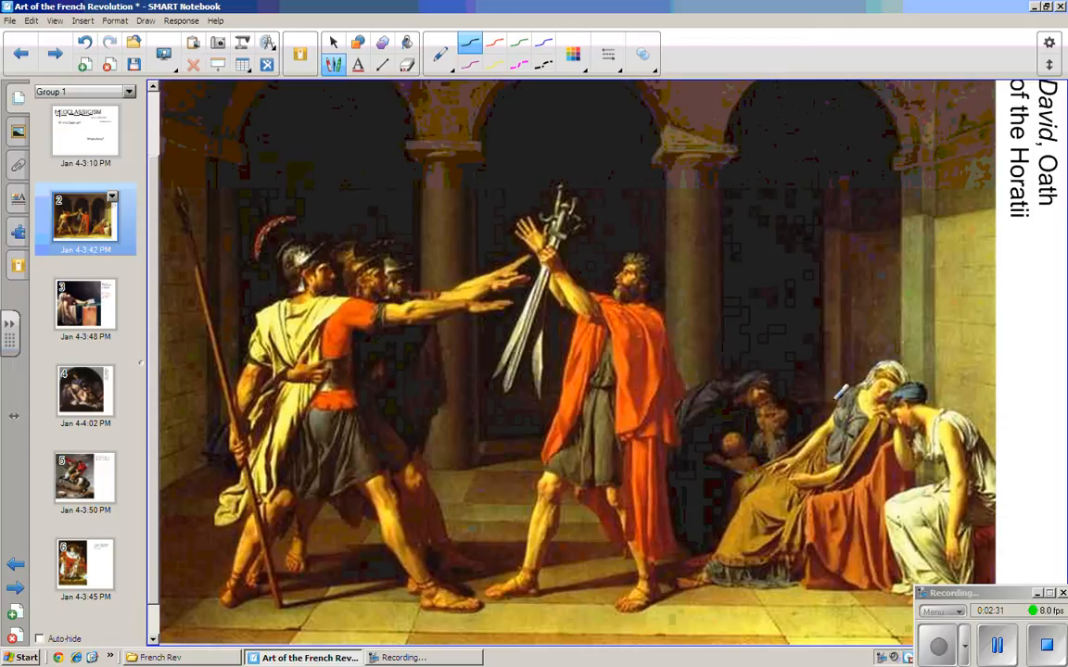
{"action": "mouse_move", "coordinate": [806, 556]}
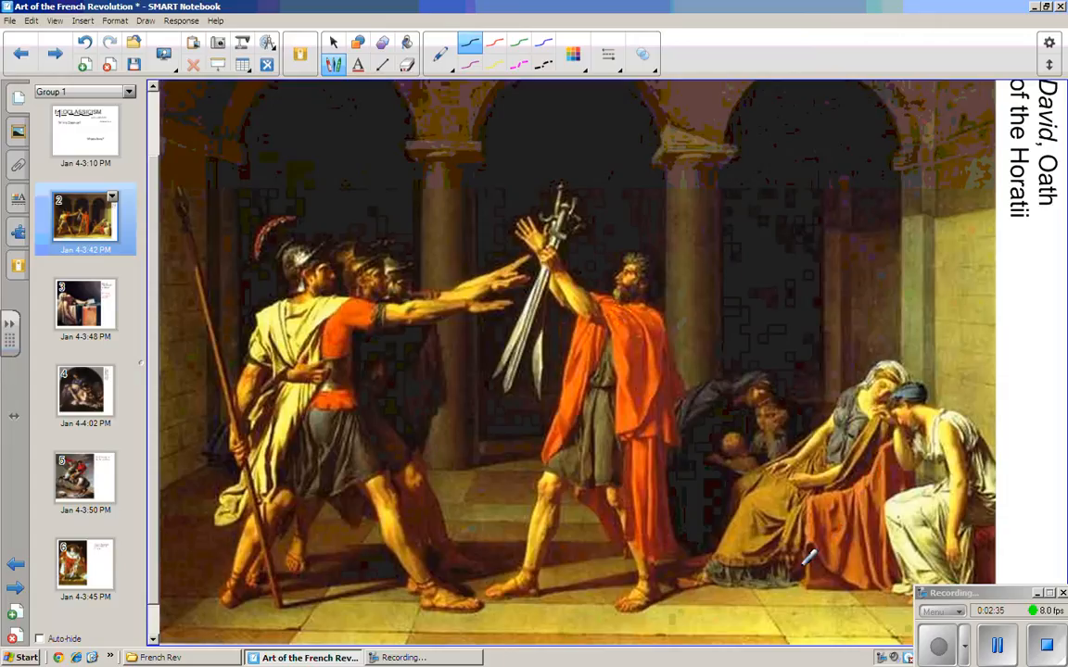
{"action": "mouse_move", "coordinate": [399, 565]}
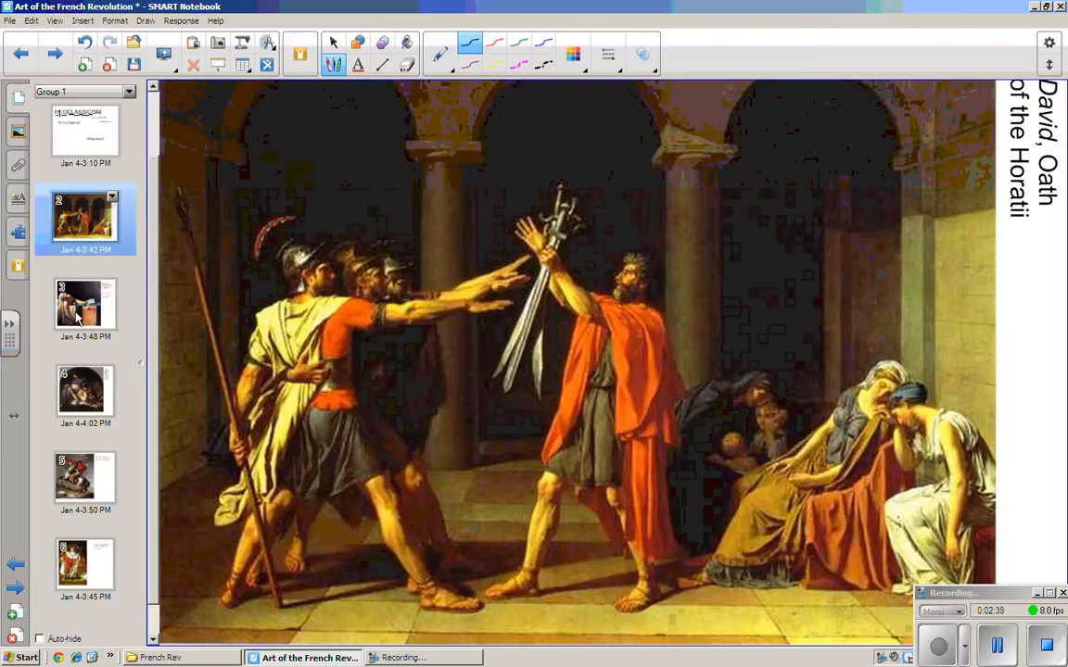
Go to the Death of Marat slide and bring its question into view
{"action": "left_click", "coordinate": [86, 306]}
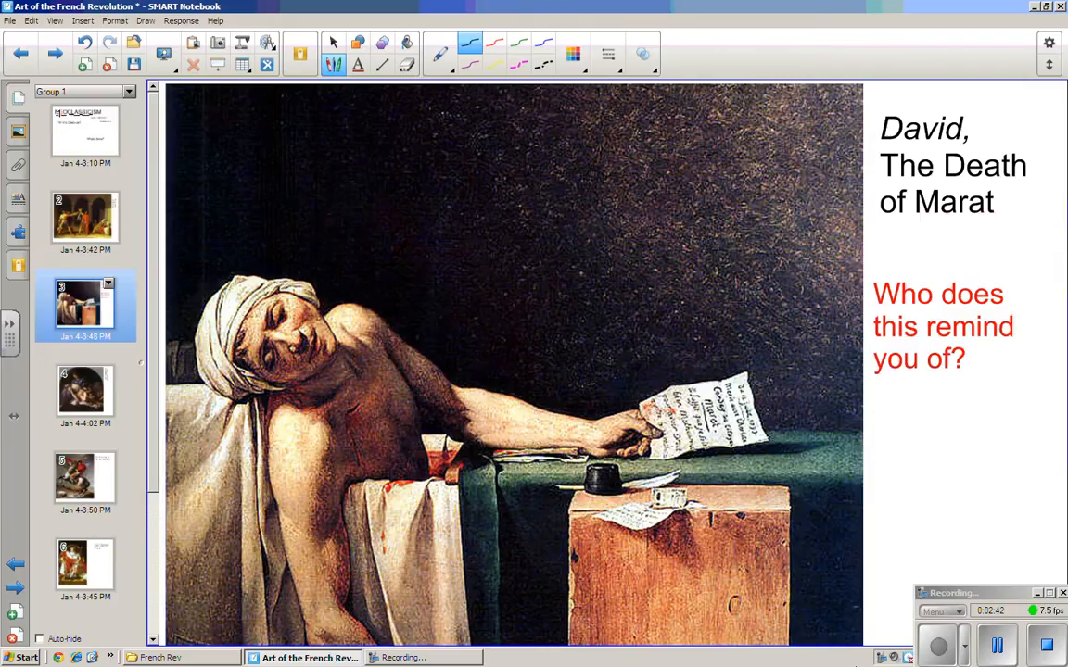
{"action": "scroll", "scroll_direction": "down", "scroll_amount": 3}
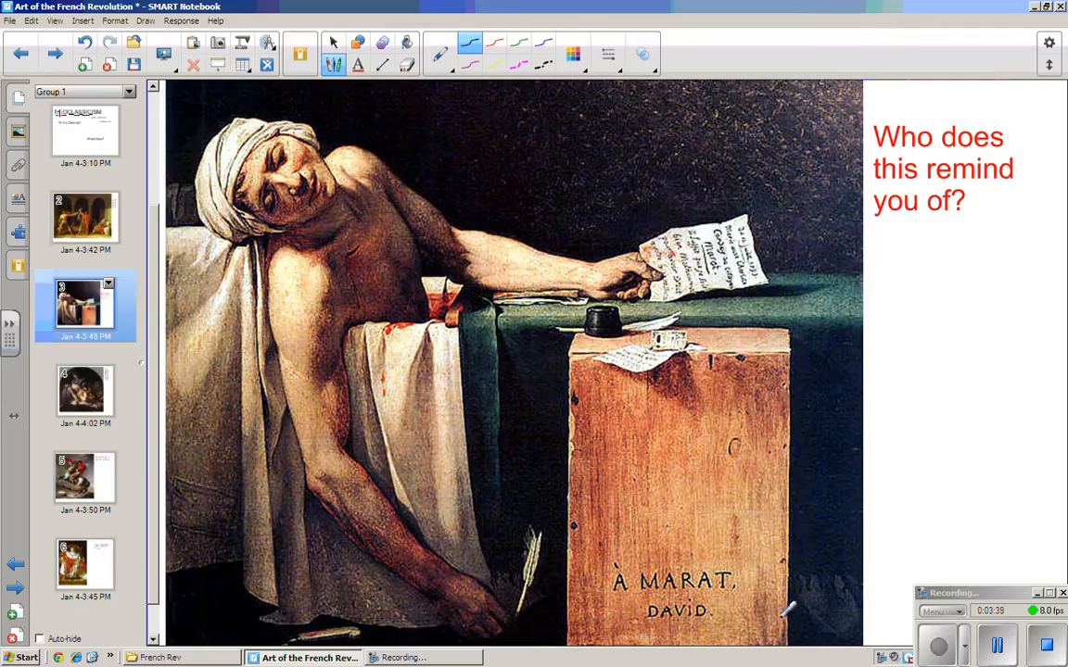
{"action": "mouse_move", "coordinate": [886, 500]}
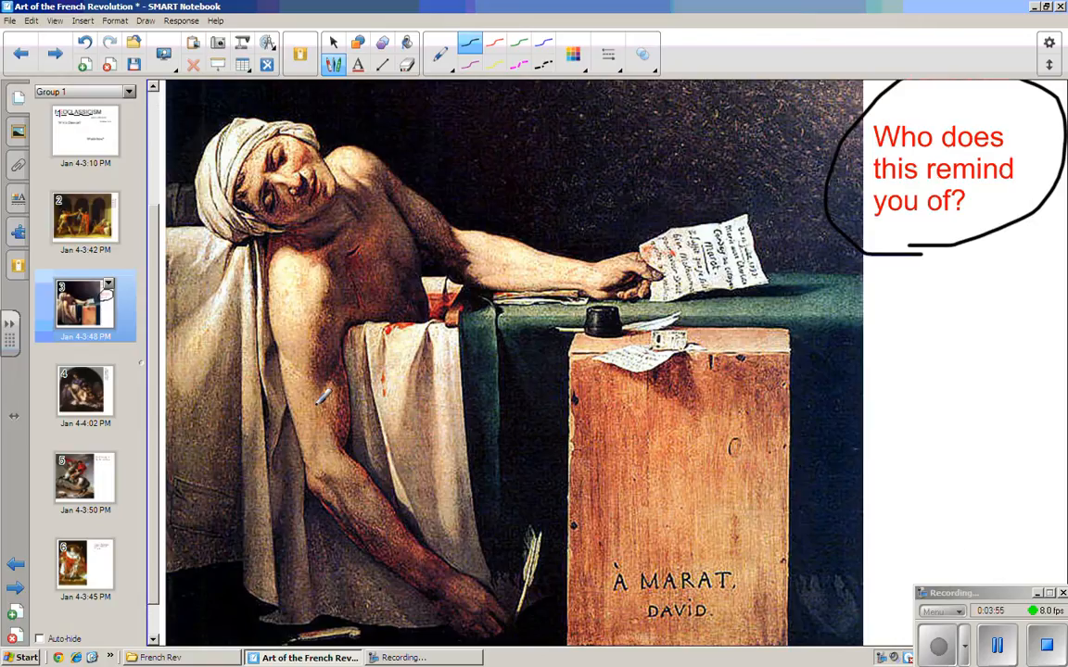
Go to the fourth slide, the Pieta painting
{"action": "left_click", "coordinate": [85, 393]}
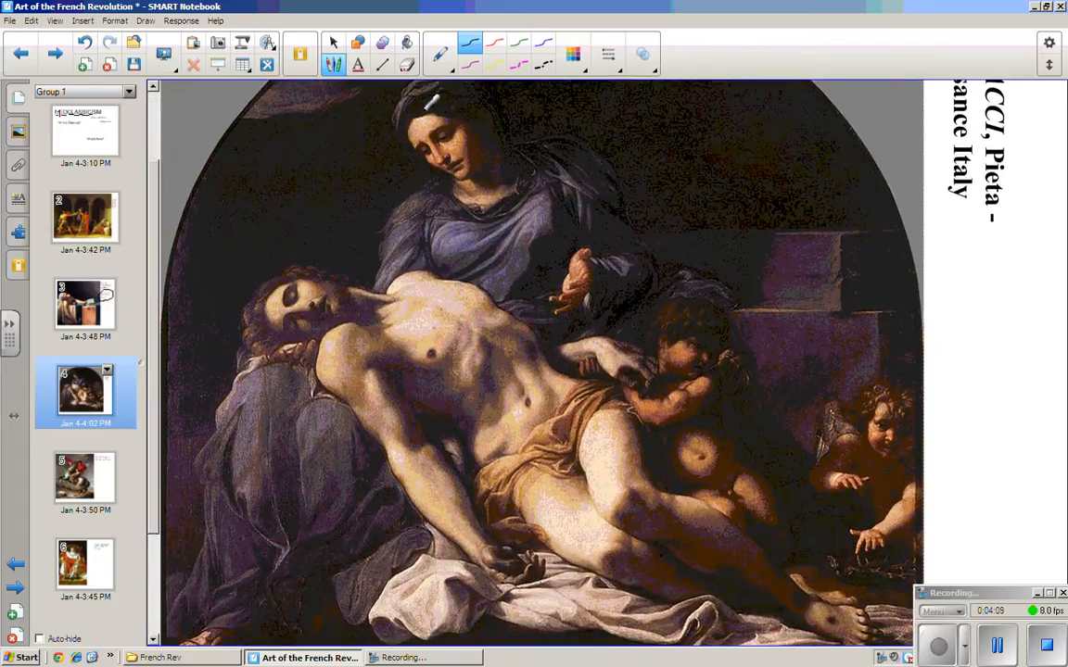
Draw a composition triangle over the Pieta figures, then return to the Death of Marat slide
{"action": "left_click_drag", "start_coordinate": [218, 422], "coordinate": [195, 482]}
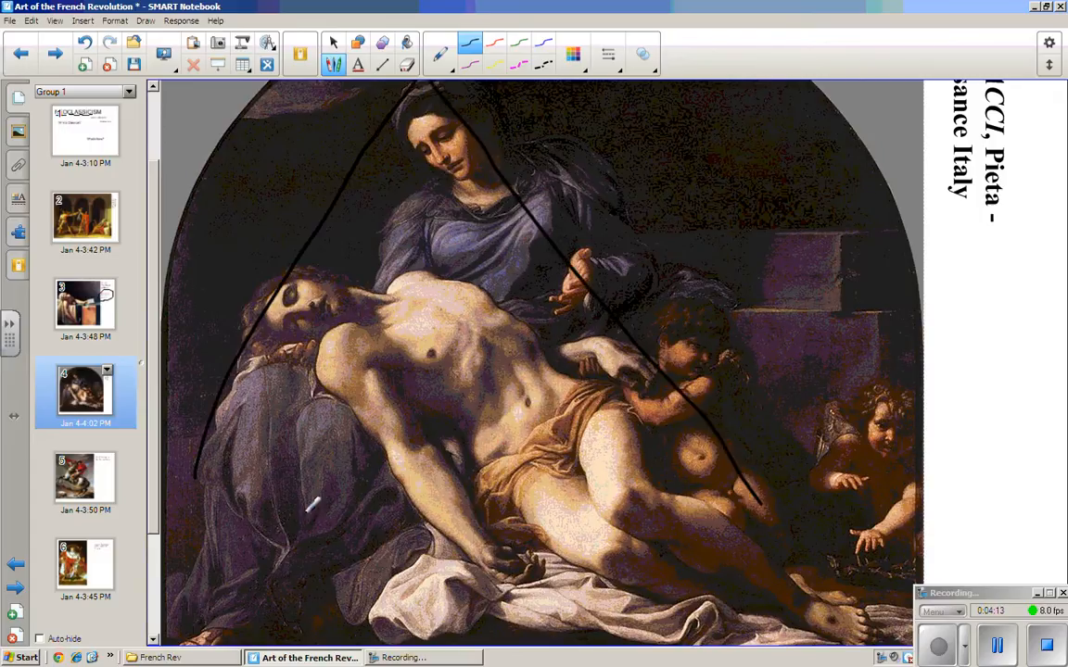
{"action": "left_click_drag", "start_coordinate": [200, 478], "coordinate": [756, 505]}
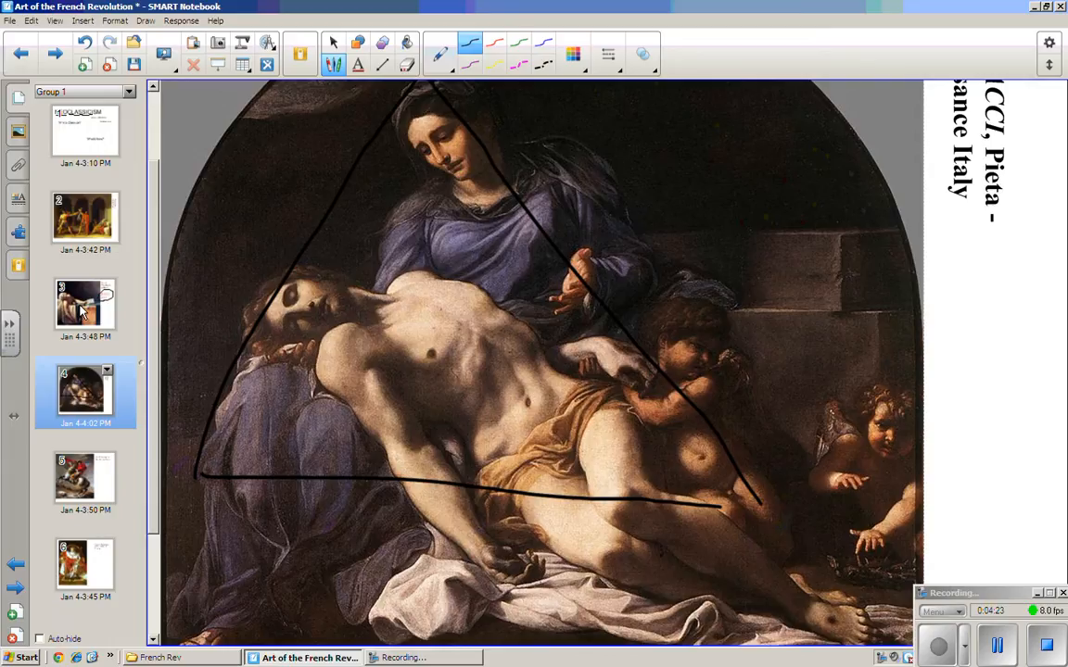
{"action": "left_click", "coordinate": [85, 305]}
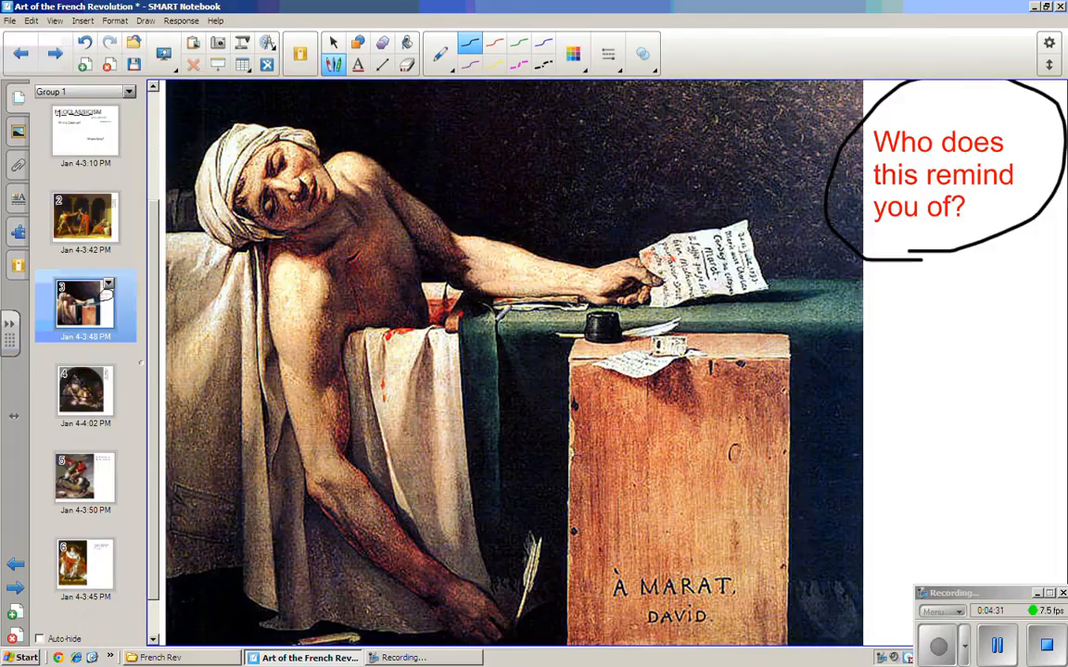
Revisit the triangle-marked Pieta, then return to the Death of Marat slide's circled question
{"action": "left_click", "coordinate": [85, 393]}
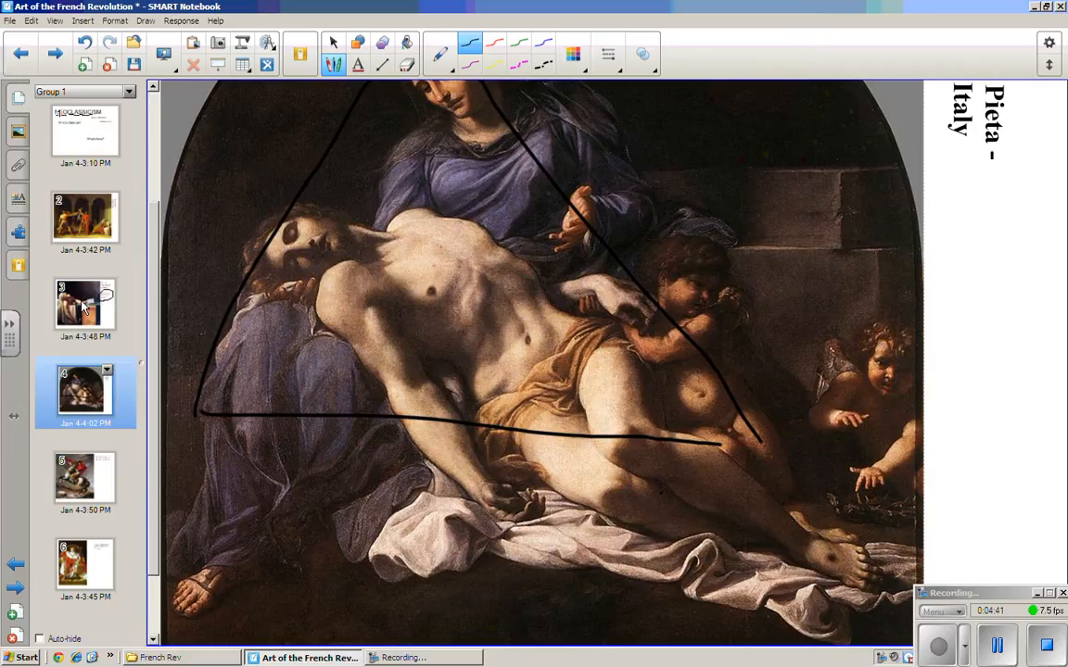
{"action": "left_click", "coordinate": [86, 306]}
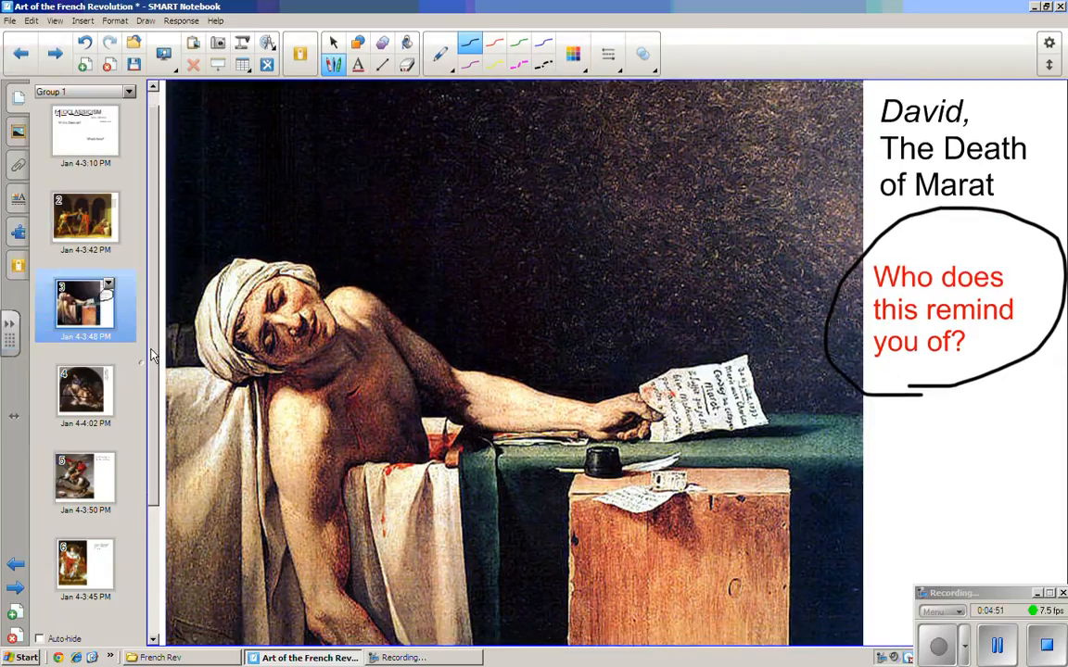
{"action": "scroll", "scroll_direction": "down", "scroll_amount": 3}
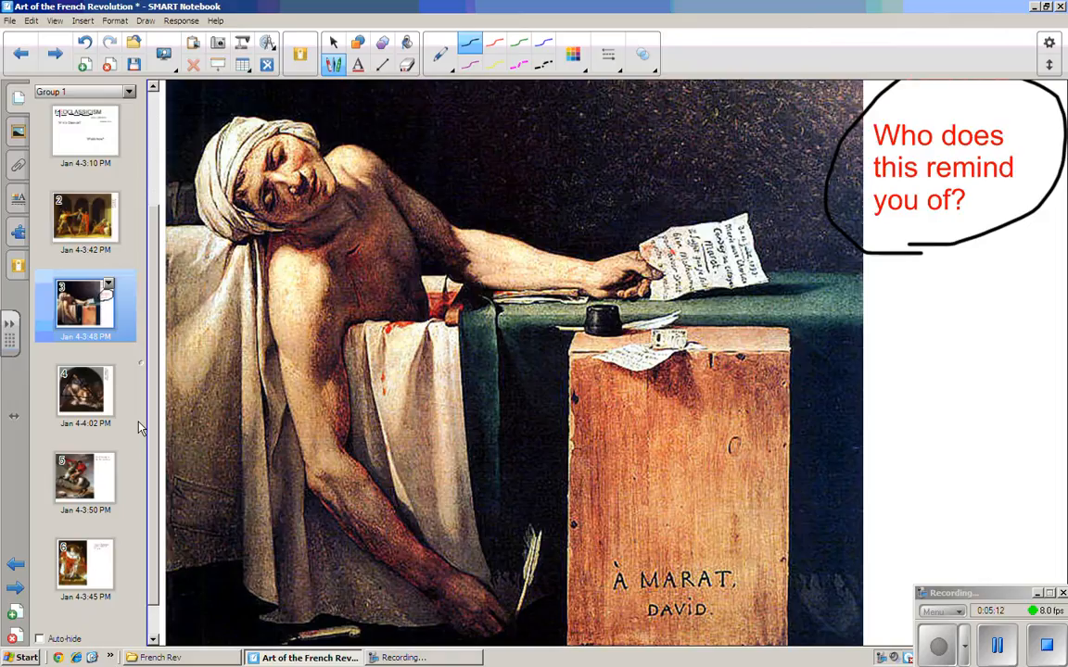
{"action": "mouse_move", "coordinate": [134, 441]}
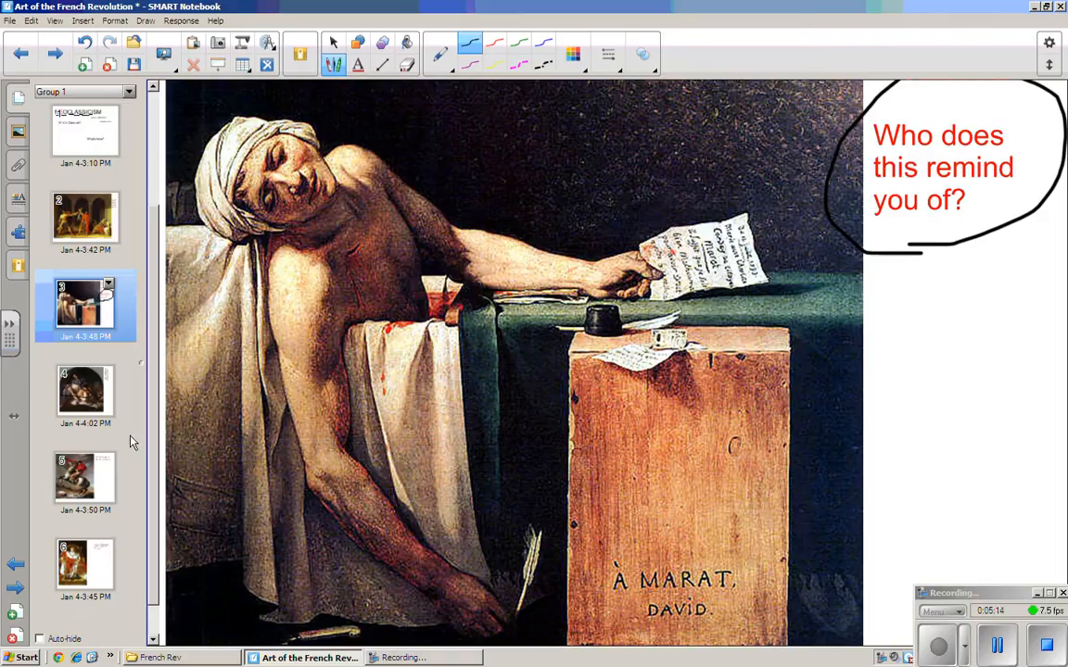
{"action": "mouse_move", "coordinate": [72, 482]}
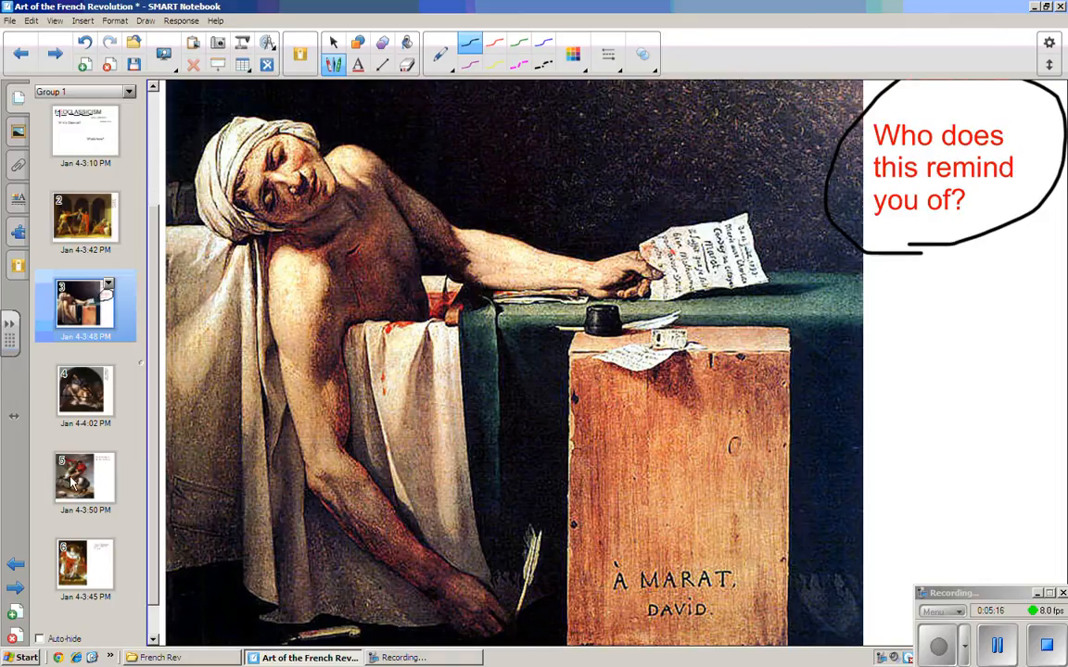
Go to the Napoleon at San Bernard Pass slide and show its caption
{"action": "left_click", "coordinate": [86, 478]}
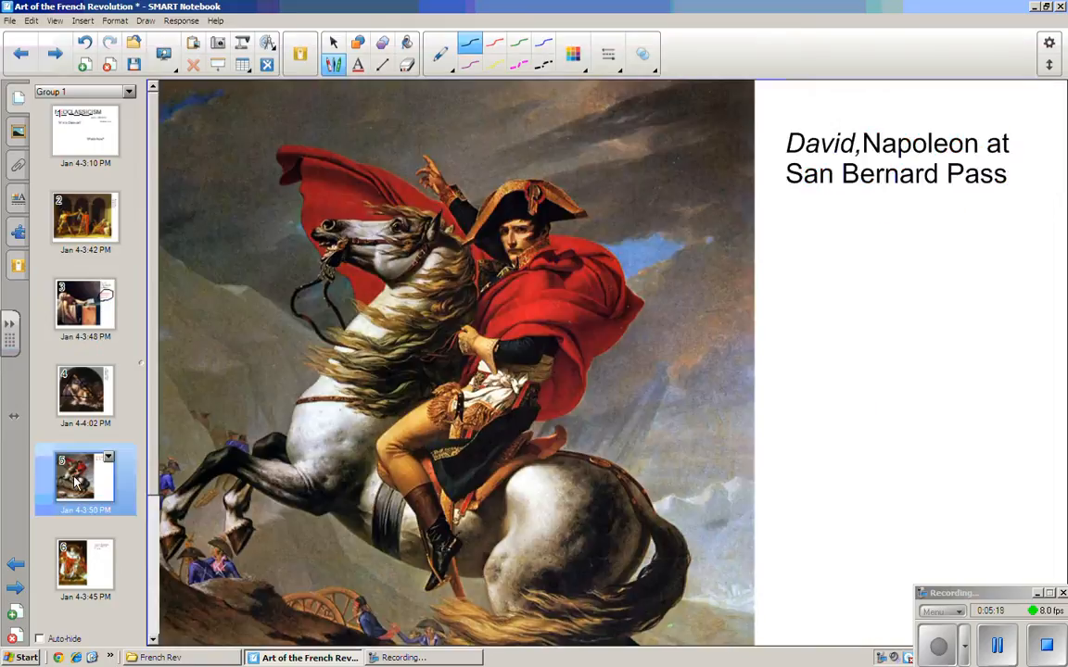
{"action": "mouse_move", "coordinate": [152, 475]}
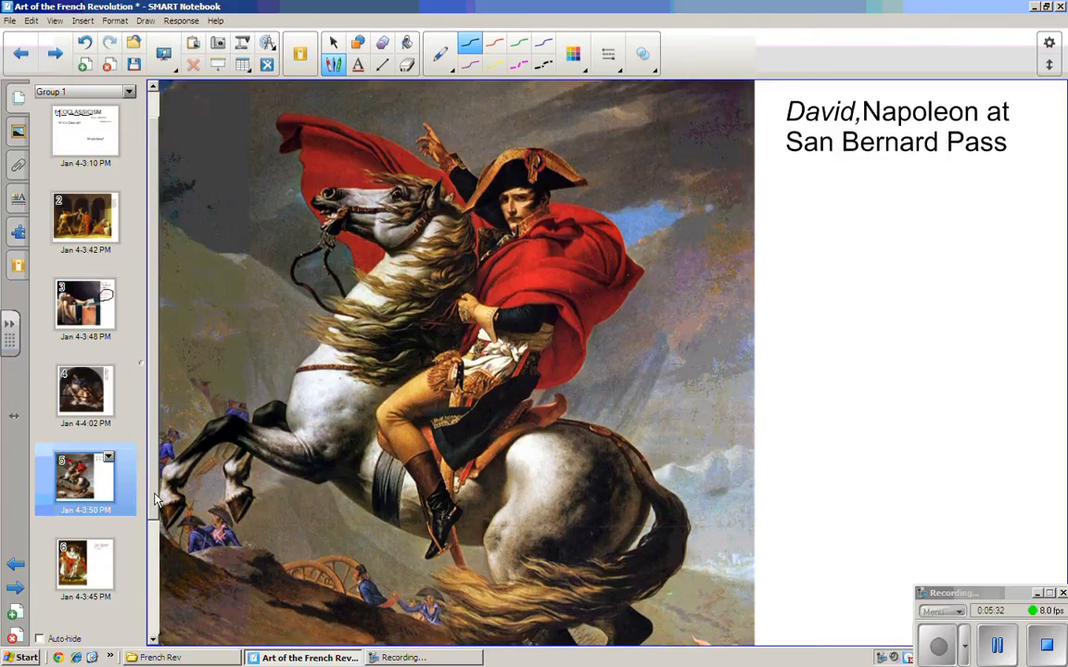
{"action": "scroll", "scroll_direction": "down", "scroll_amount": 3}
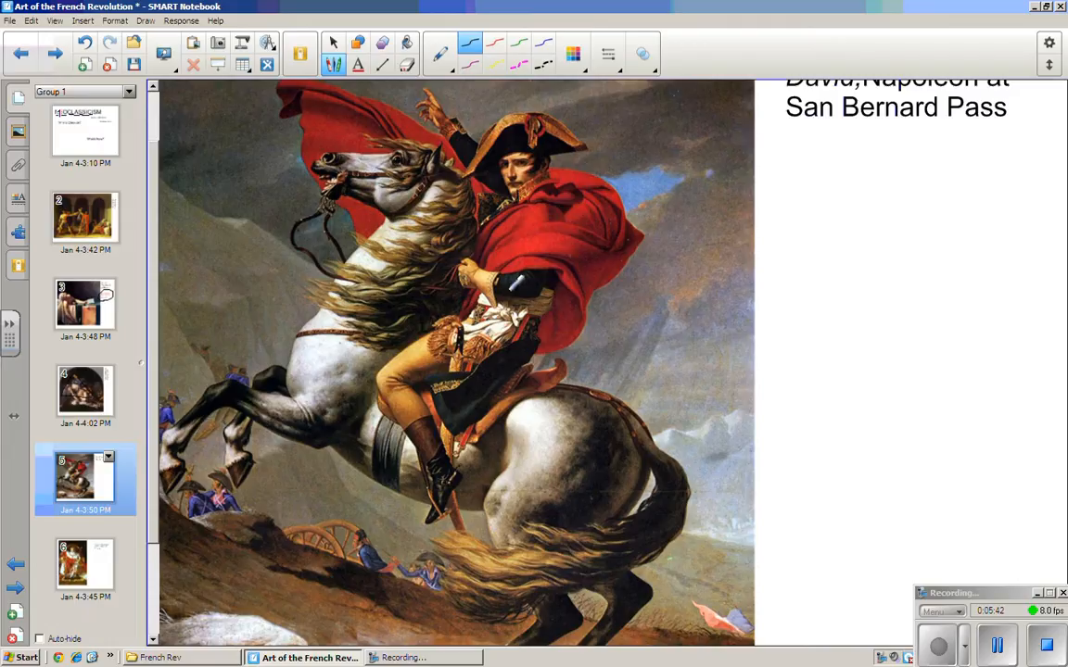
{"action": "mouse_move", "coordinate": [611, 349]}
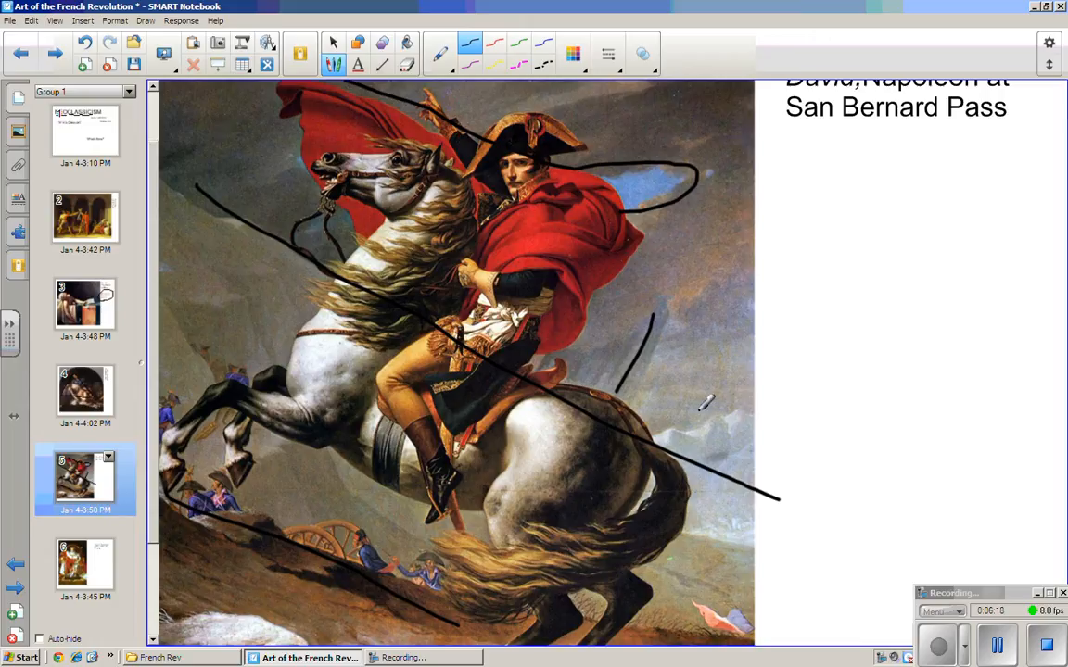
{"action": "mouse_move", "coordinate": [823, 425]}
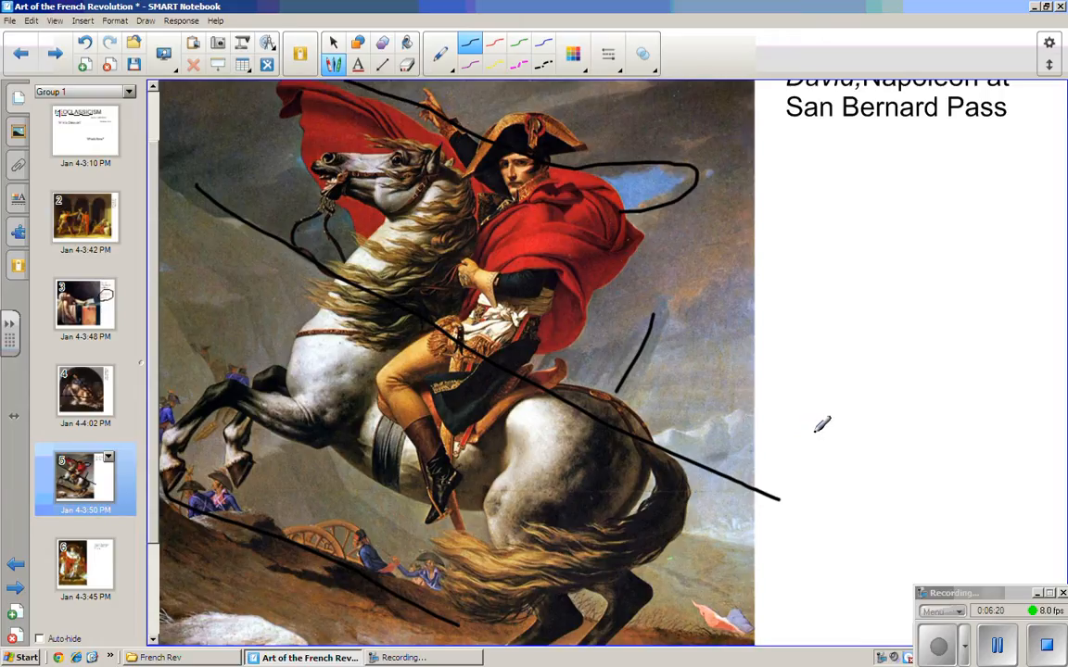
{"action": "mouse_move", "coordinate": [827, 417]}
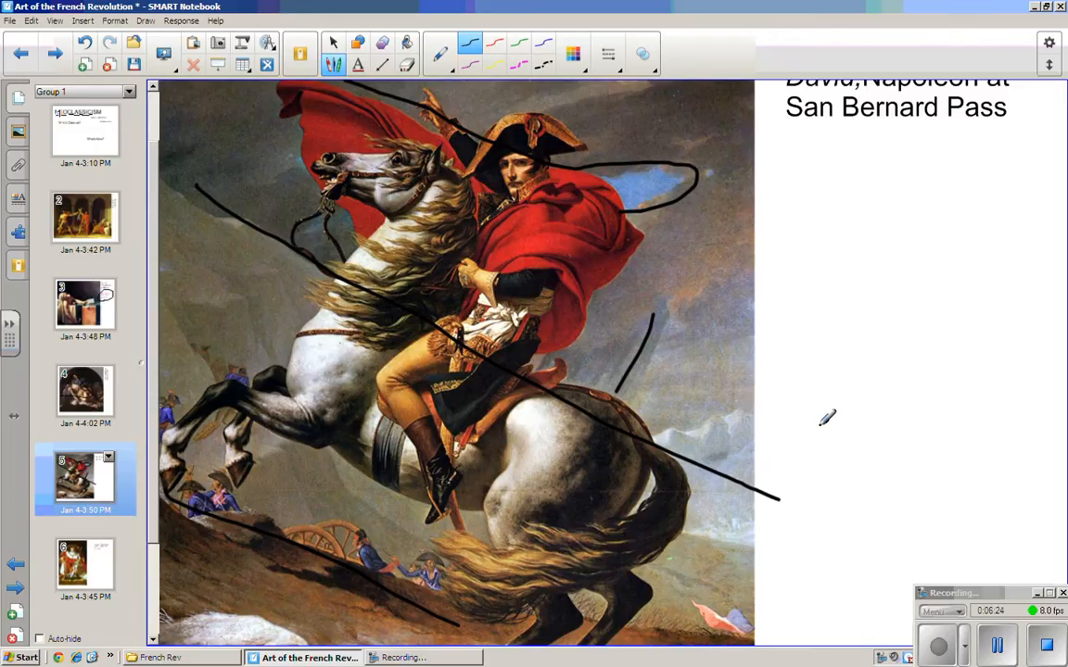
{"action": "mouse_move", "coordinate": [834, 417]}
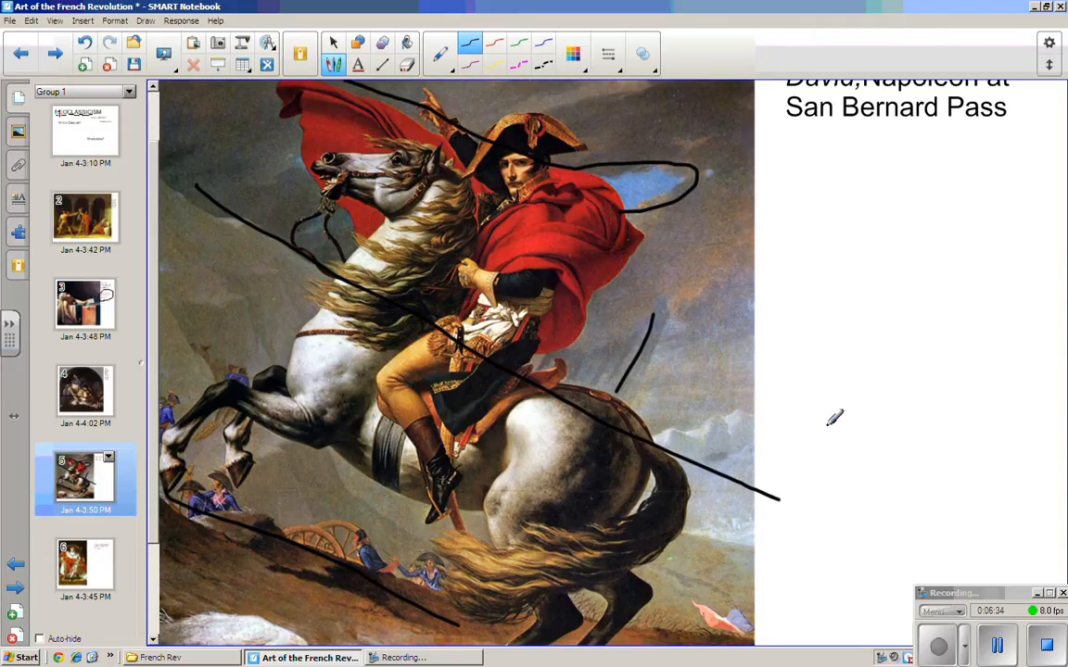
{"action": "left_click", "coordinate": [85, 305]}
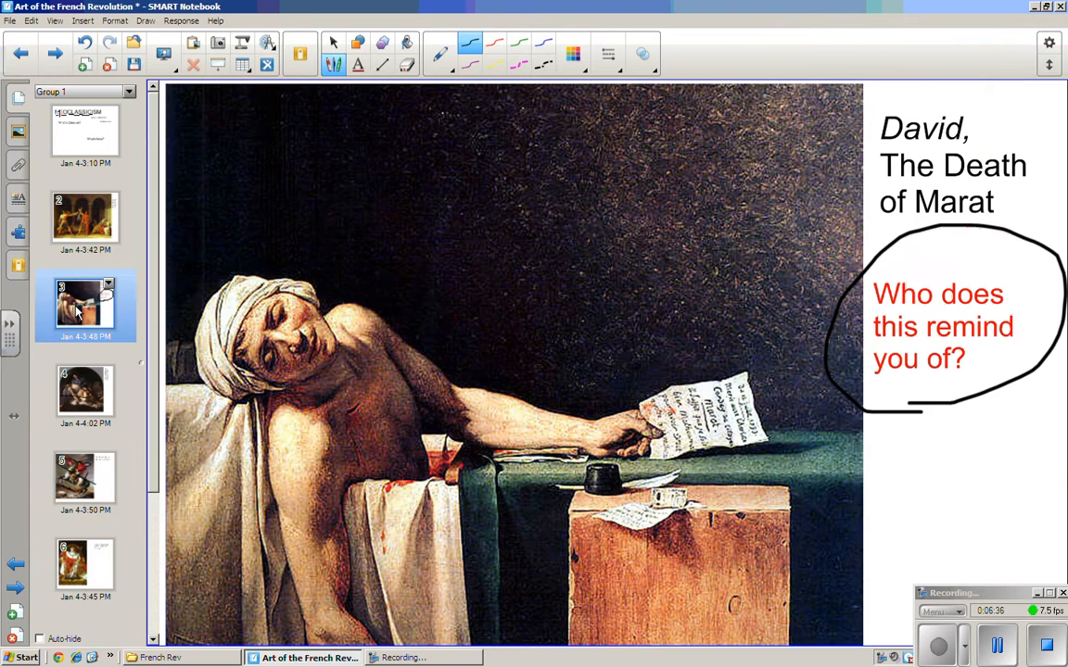
{"action": "left_click", "coordinate": [85, 219]}
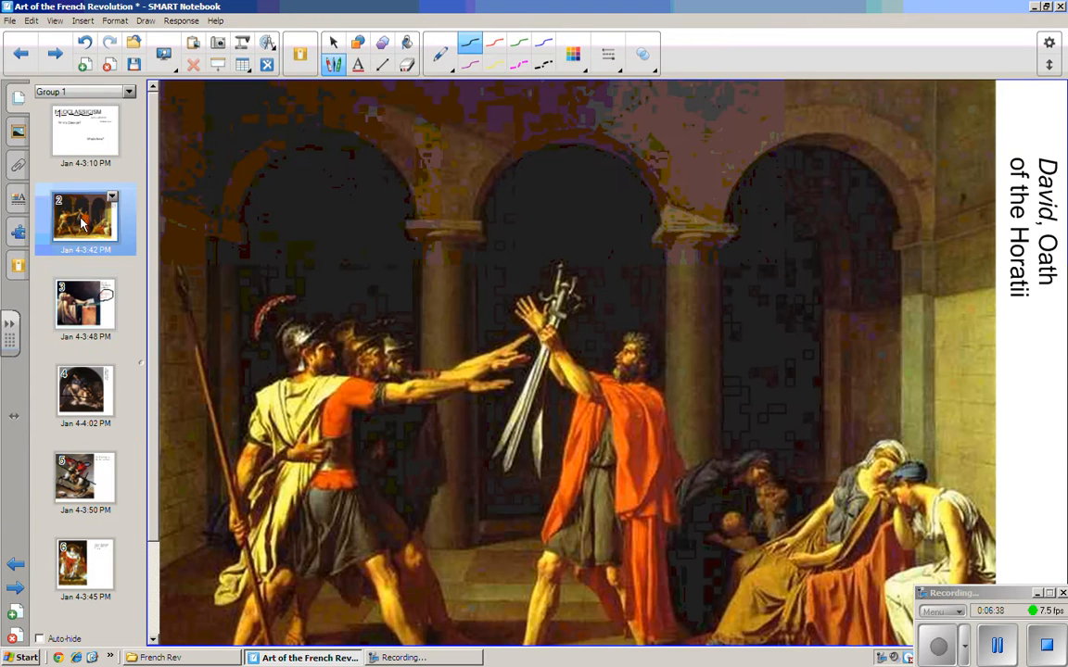
{"action": "left_click", "coordinate": [86, 478]}
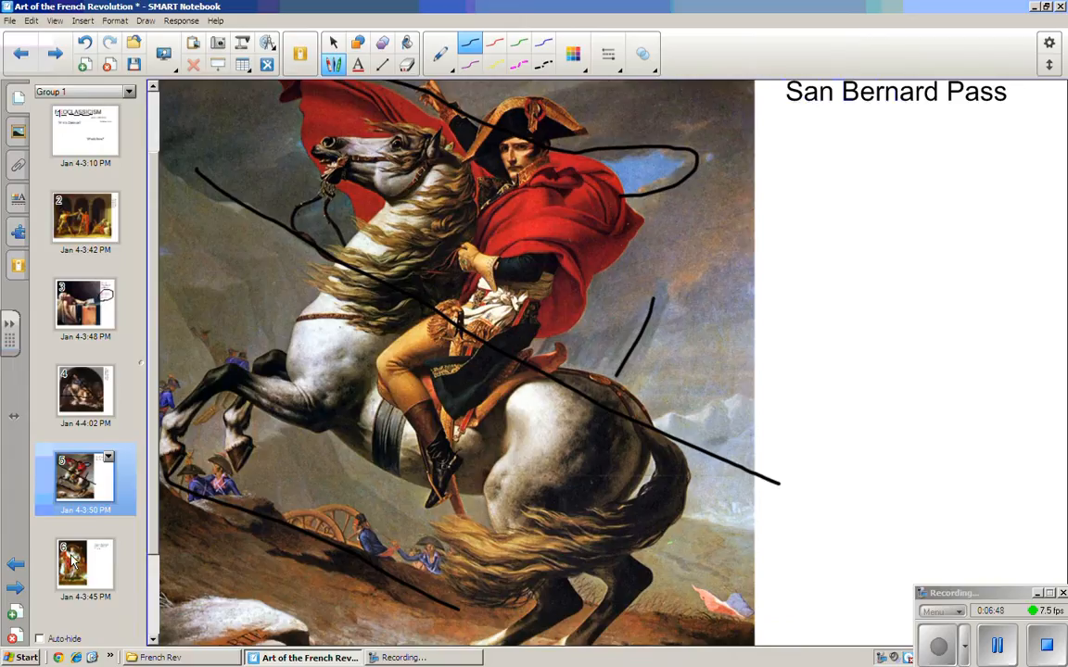
Go to the Ingres throne slide and circle Napoleon's laurel wreath in pen
{"action": "left_click", "coordinate": [85, 564]}
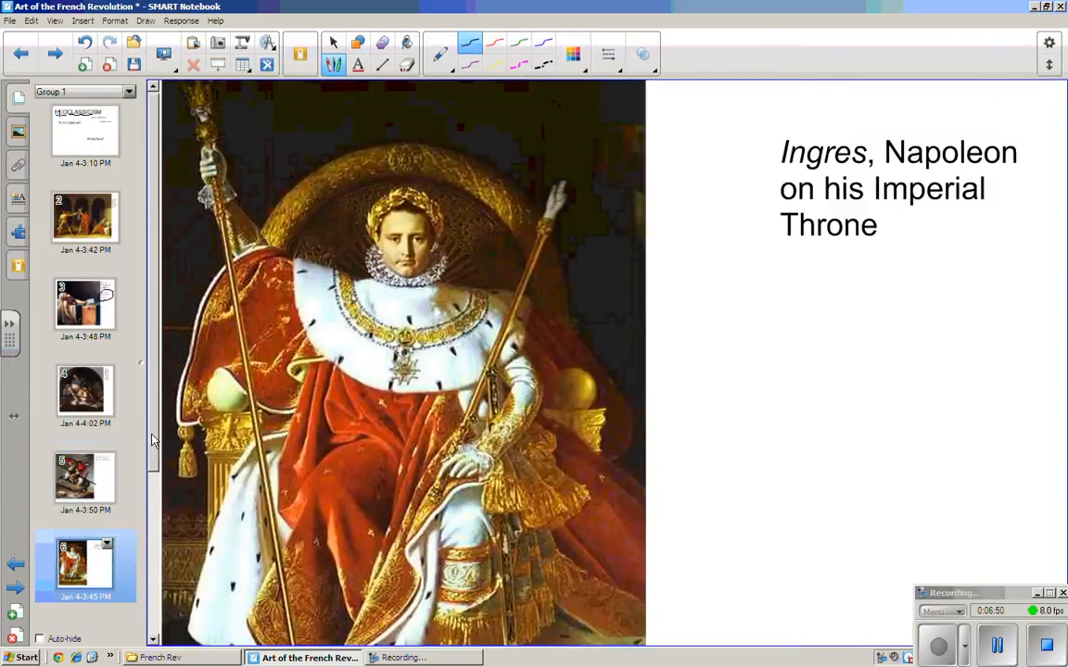
{"action": "scroll", "scroll_direction": "down", "scroll_amount": 3}
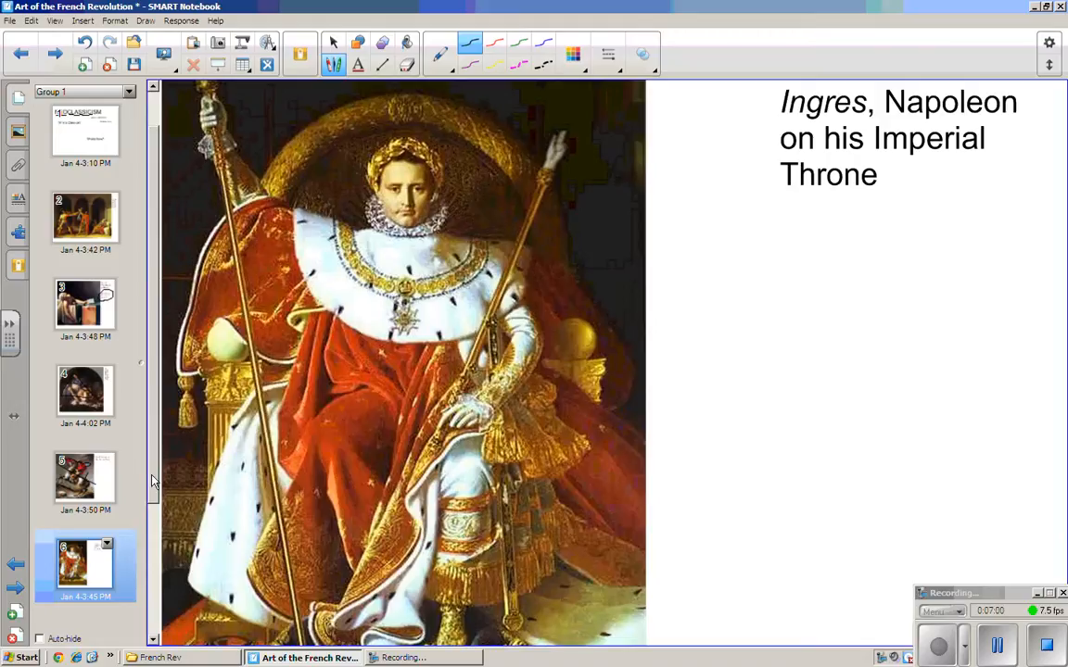
{"action": "scroll", "scroll_direction": "down", "scroll_amount": 3}
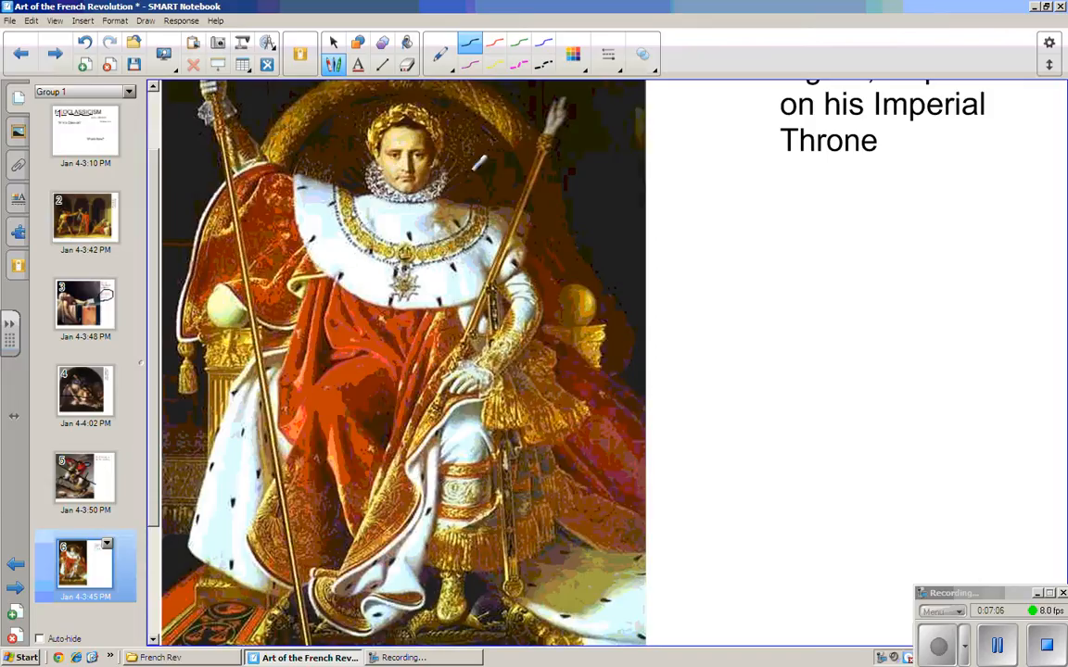
{"action": "left_click_drag", "start_coordinate": [361, 74], "coordinate": [444, 102]}
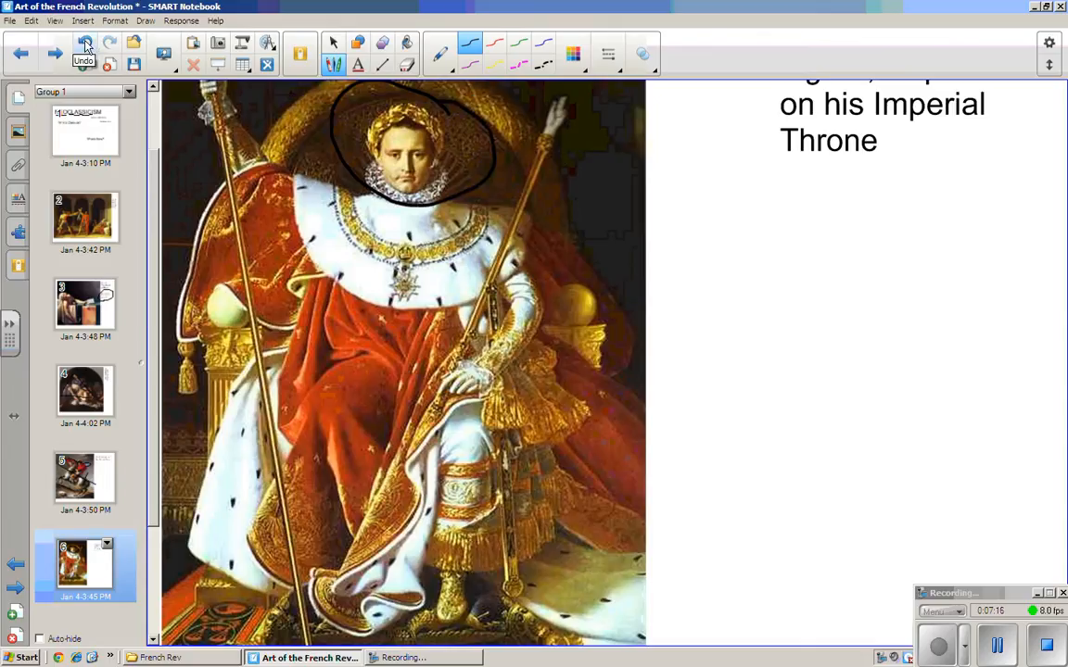
Undo the circle drawn around the wreath
{"action": "left_click", "coordinate": [86, 45]}
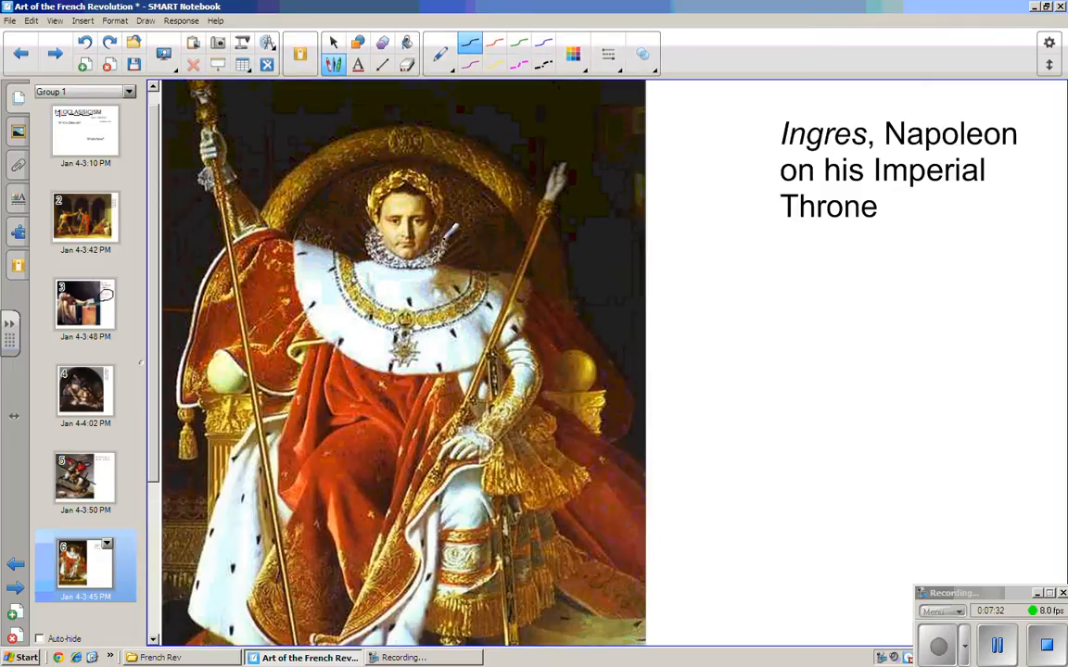
{"action": "mouse_move", "coordinate": [352, 430]}
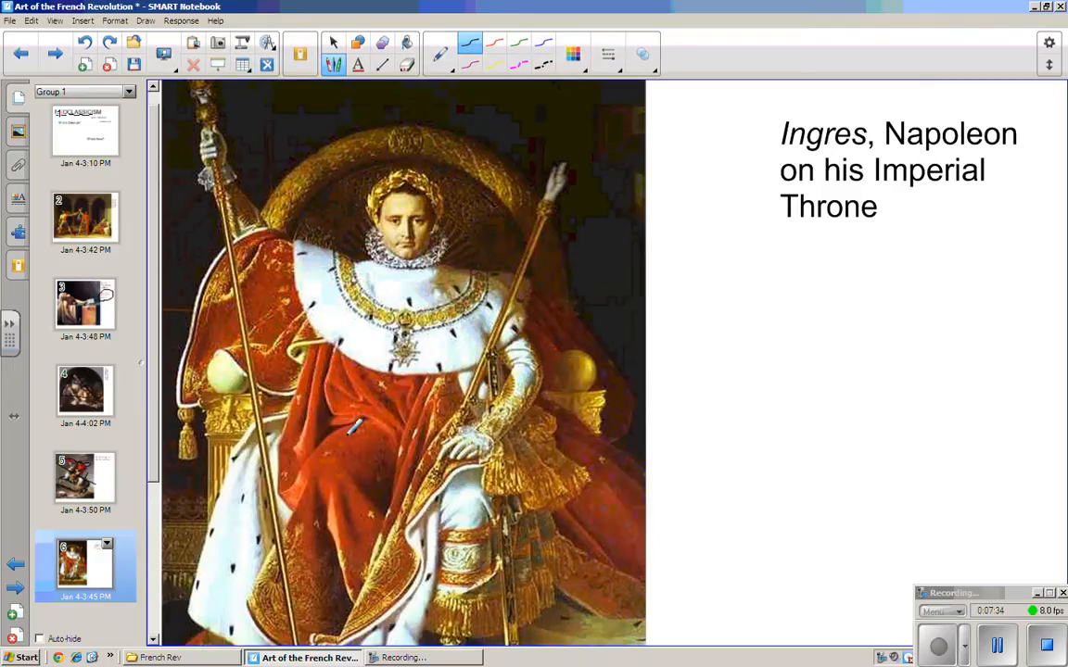
{"action": "mouse_move", "coordinate": [152, 479]}
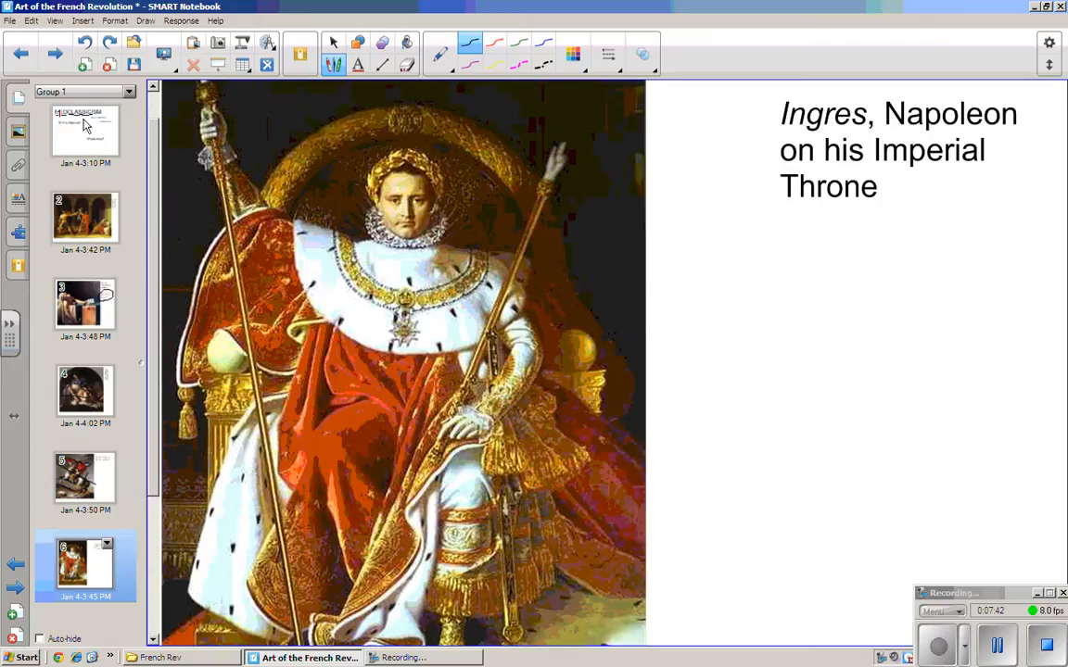
Return to the NEOCLASSICISM title slide
{"action": "left_click", "coordinate": [86, 130]}
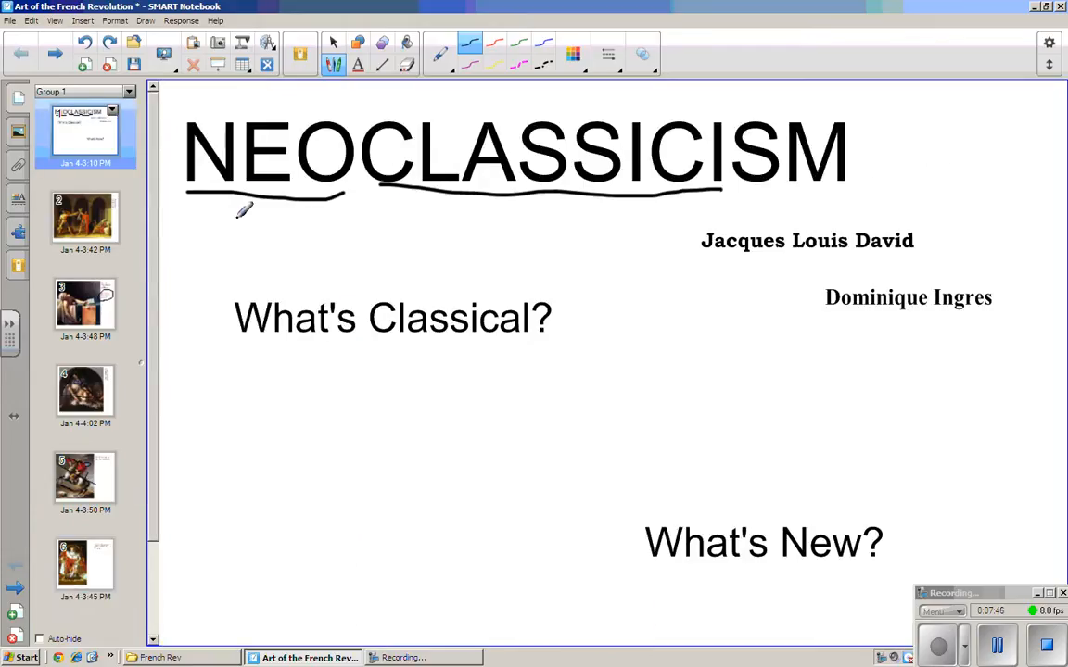
{"action": "mouse_move", "coordinate": [927, 554]}
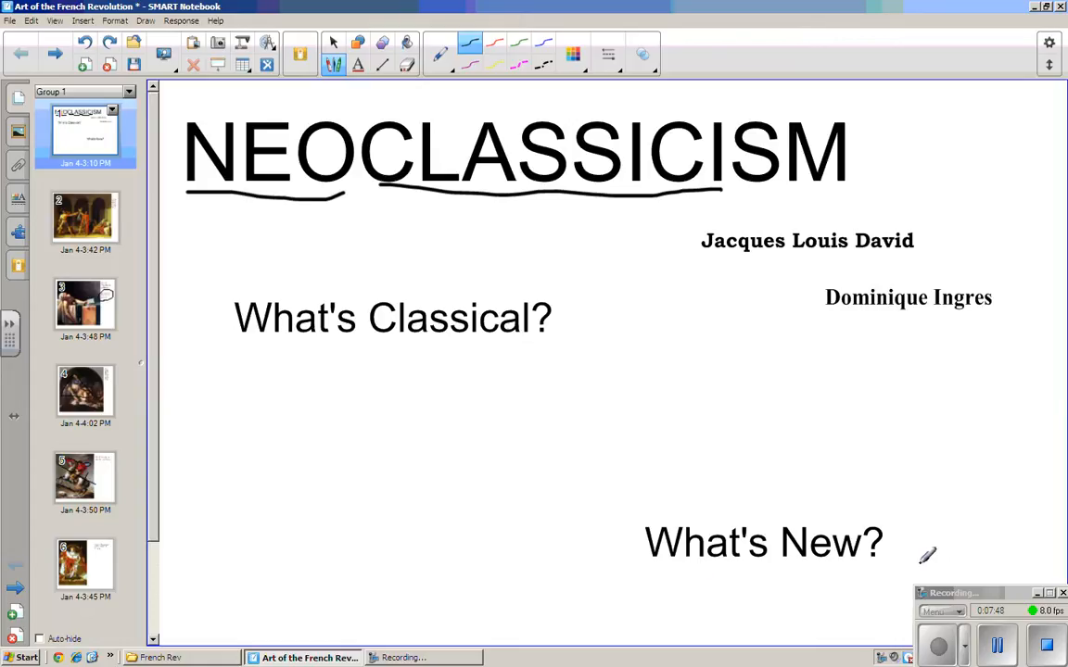
{"action": "mouse_move", "coordinate": [287, 275]}
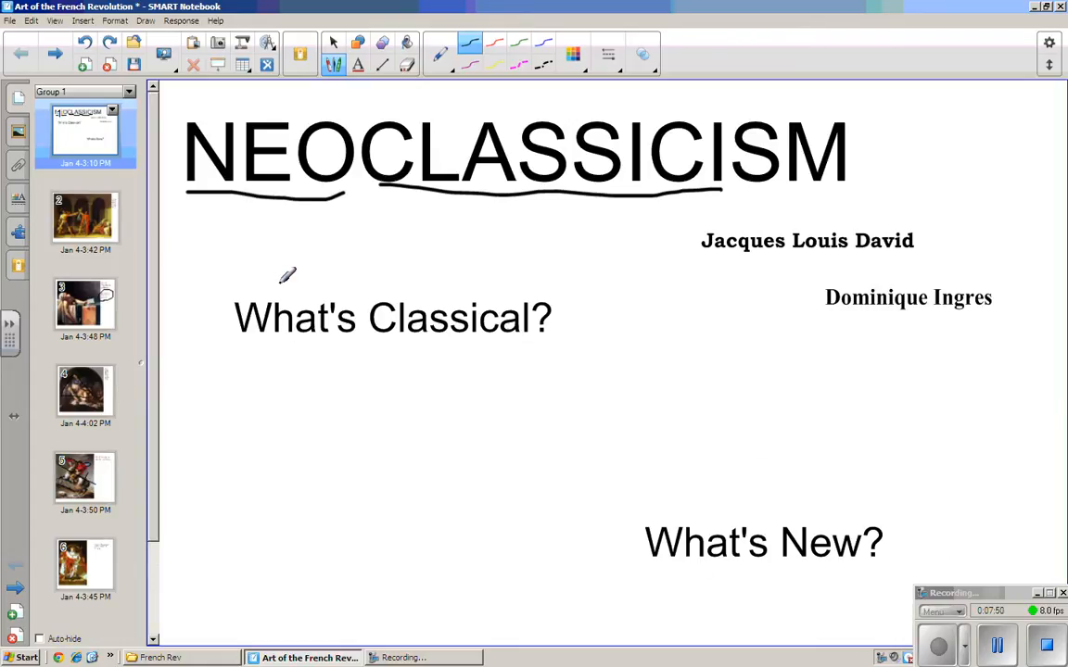
{"action": "mouse_move", "coordinate": [215, 267]}
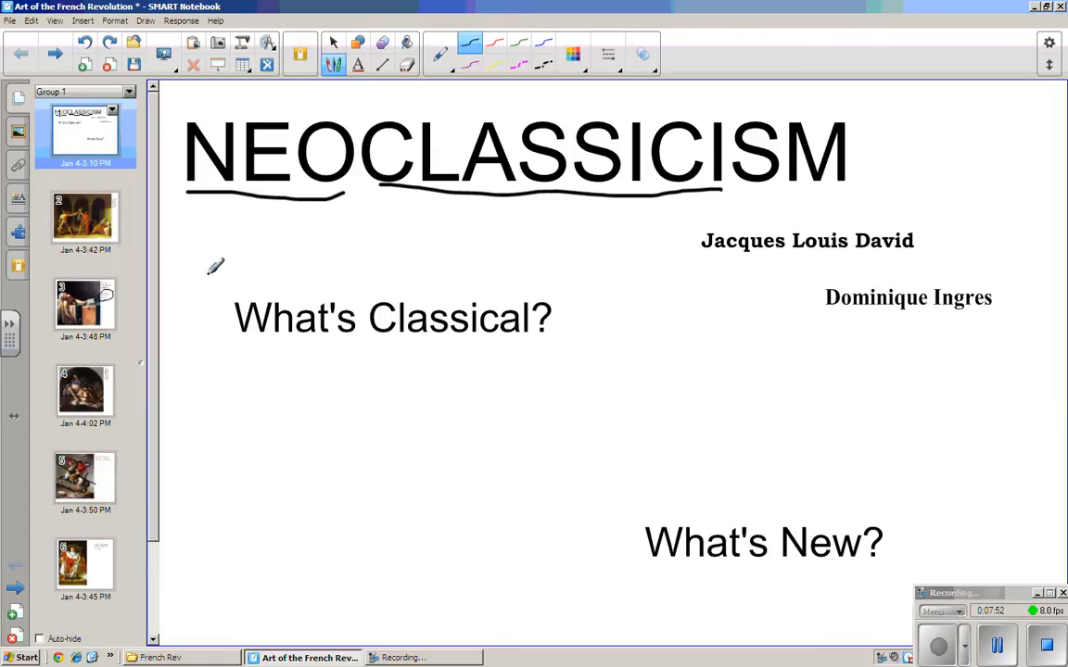